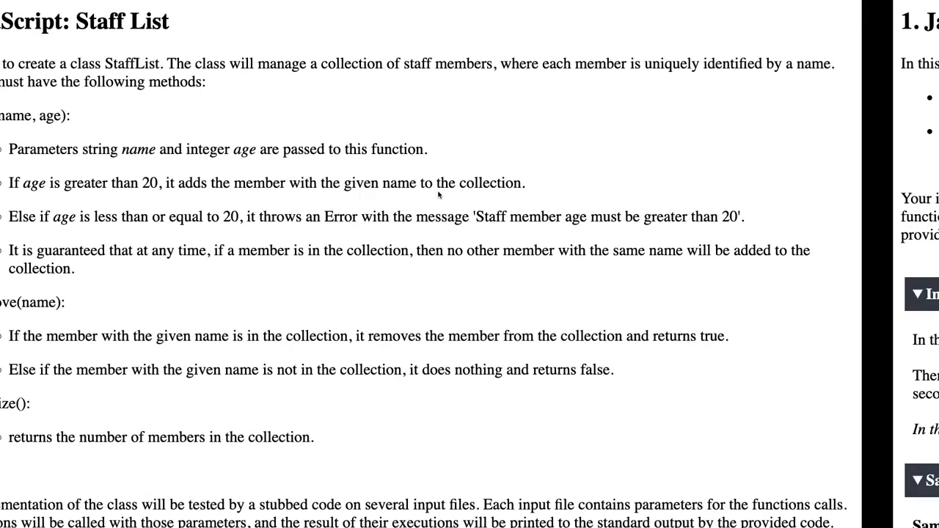
Add a staffList = [] array field on a new line inside the StaffList class.
scroll("left", 3)
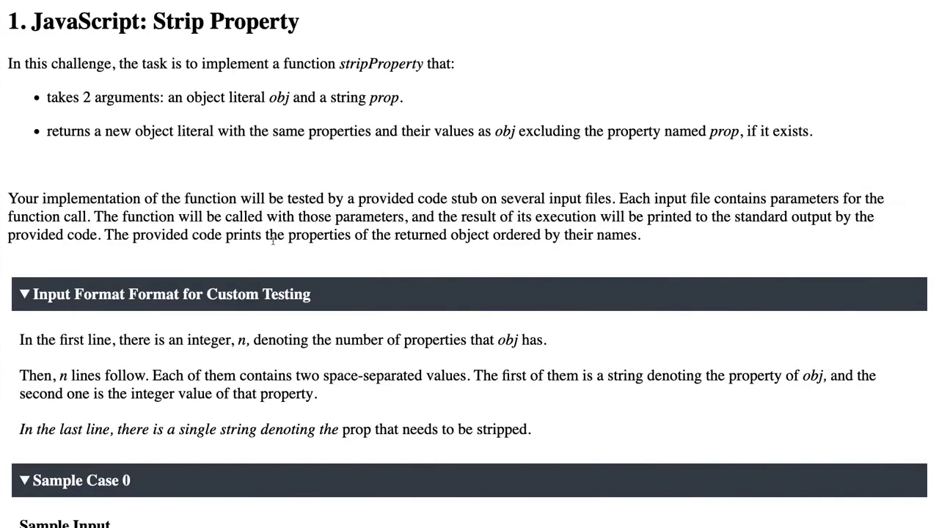
left_click(470, 264)
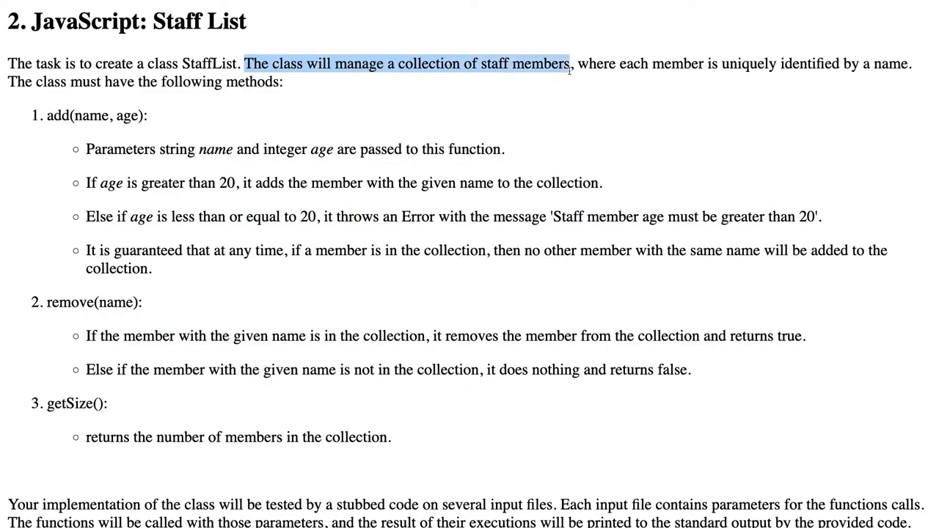
scroll("down", 3)
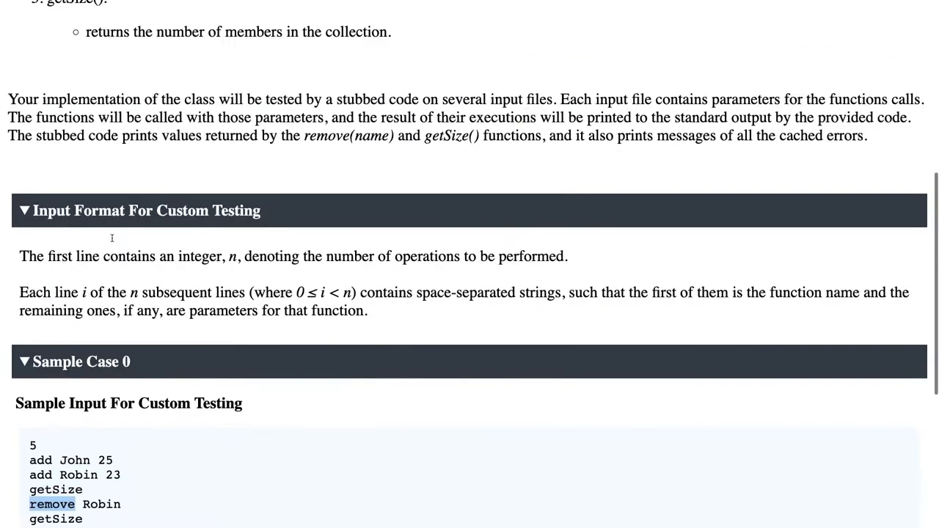
scroll("up", 3)
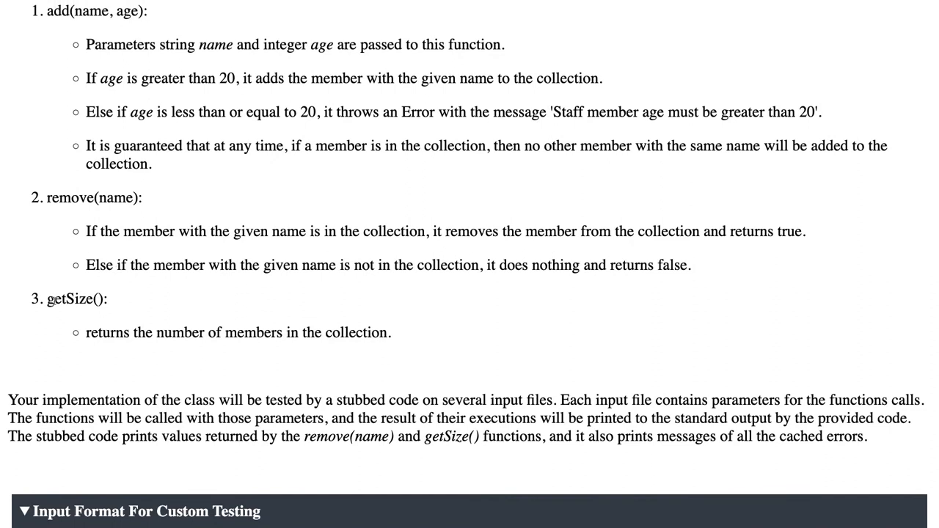
double_click(75, 298)
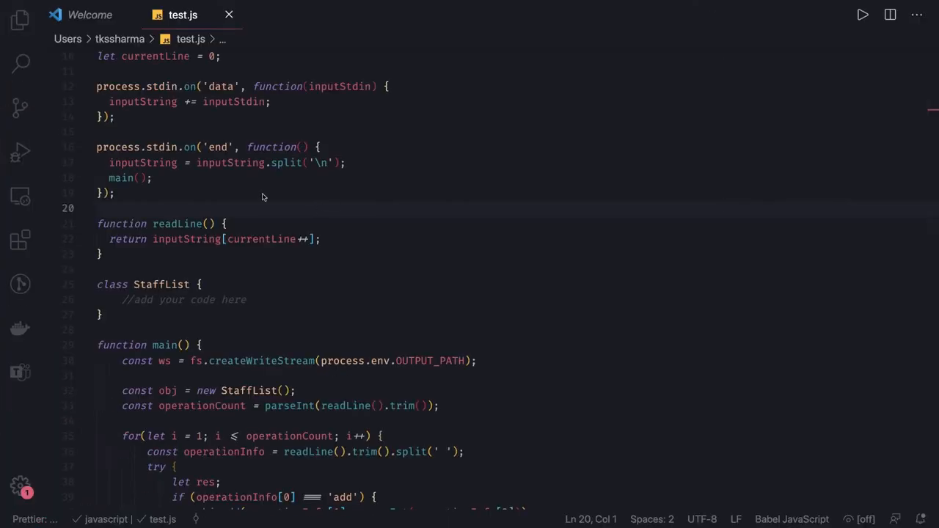
scroll("down", 3)
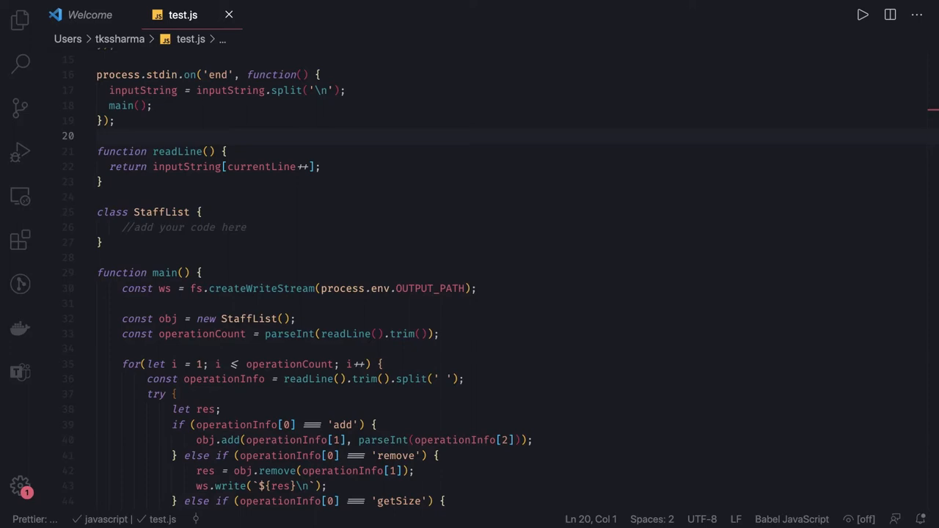
mouse_move(209, 224)
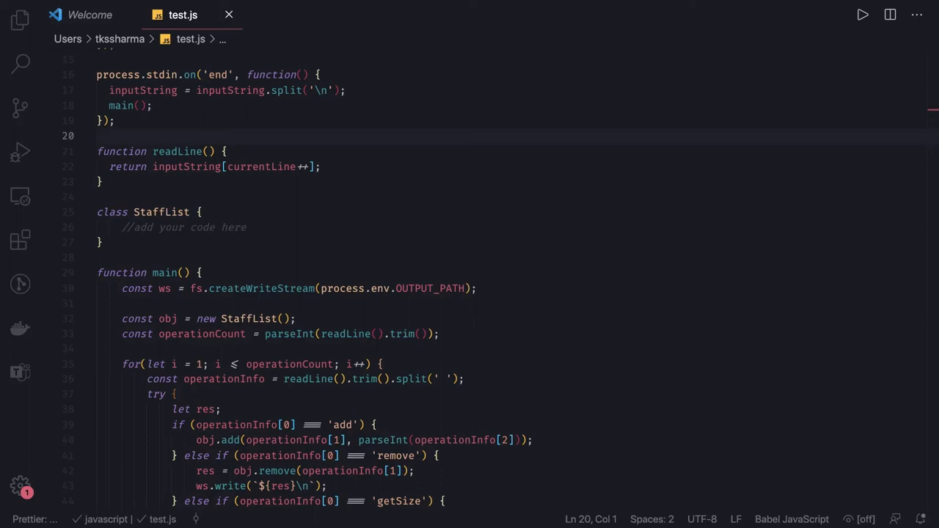
left_click(248, 227)
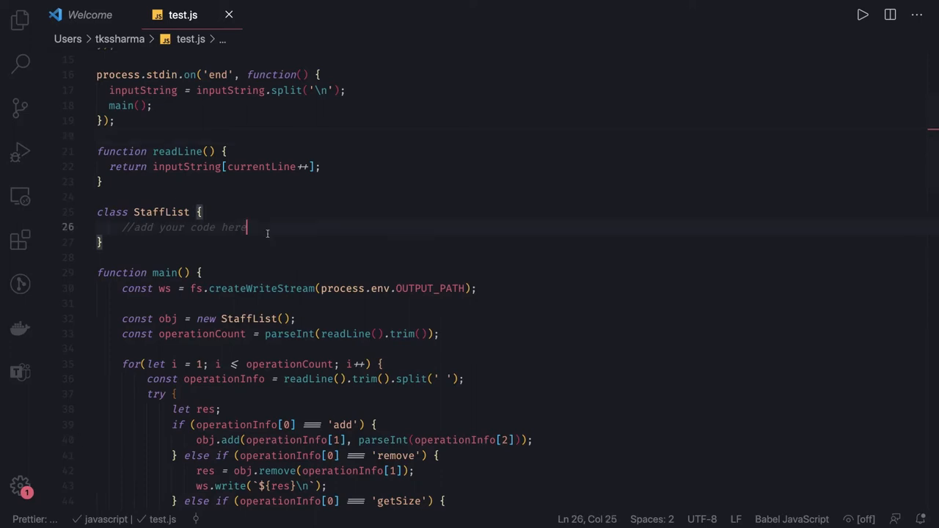
key("enter")
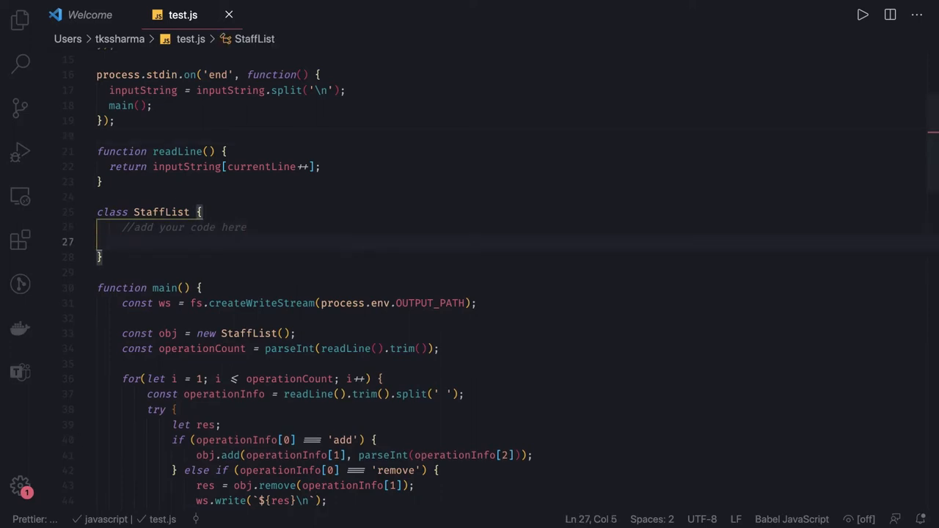
type("staffL")
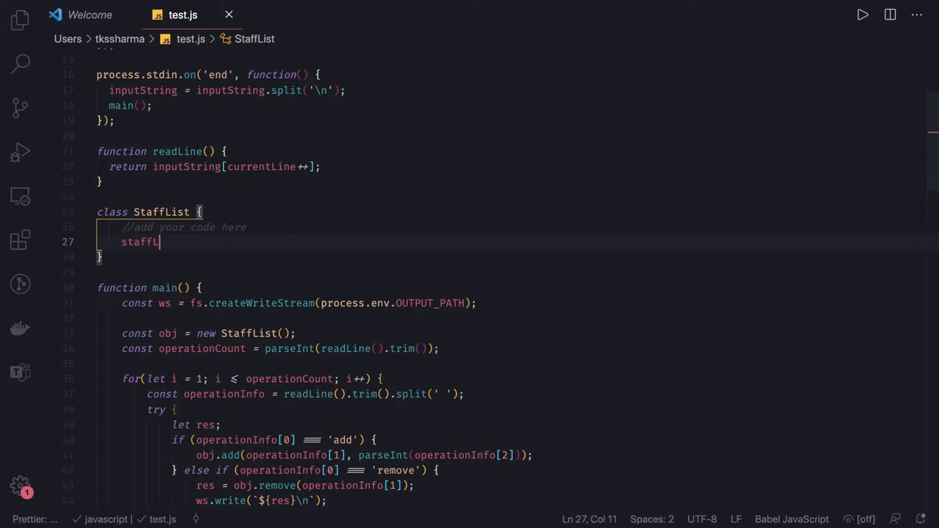
type("ist")
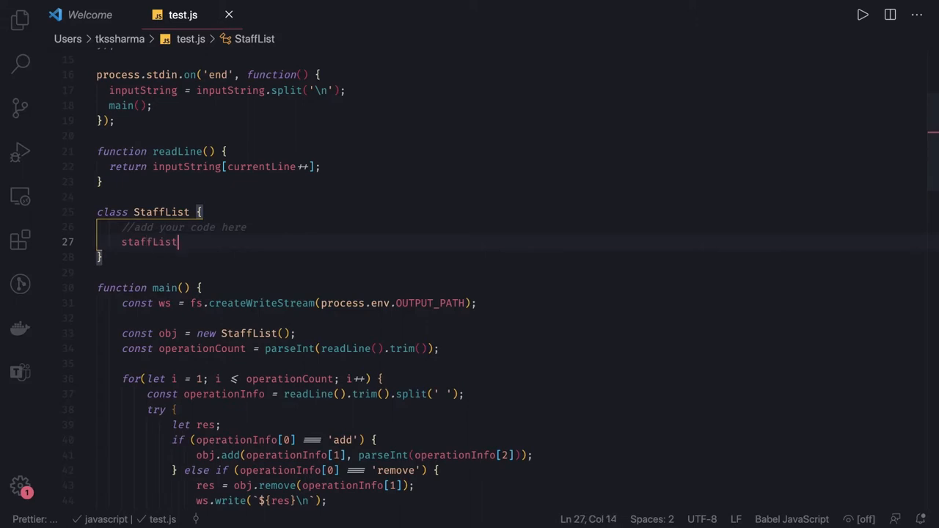
type("= [];")
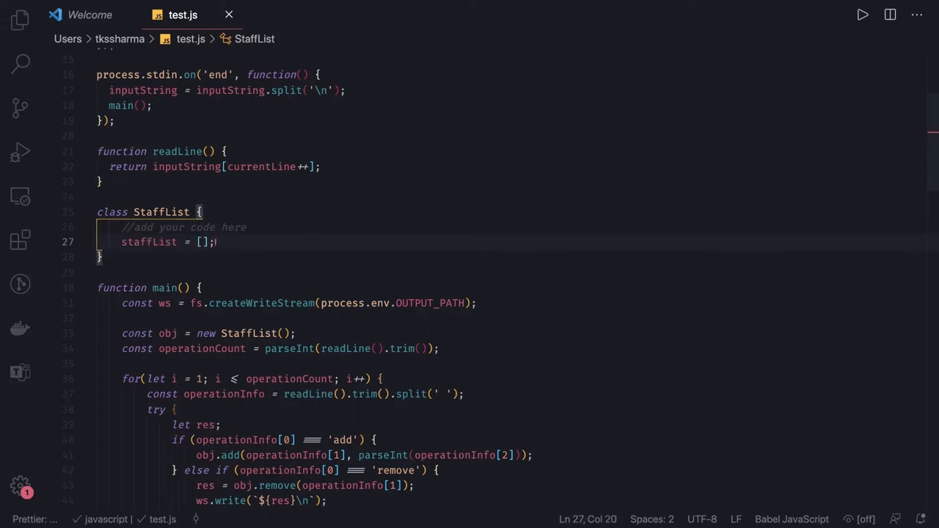
Add empty add() and remove() methods and getSize() returning this.staffList.length.
type("add()")
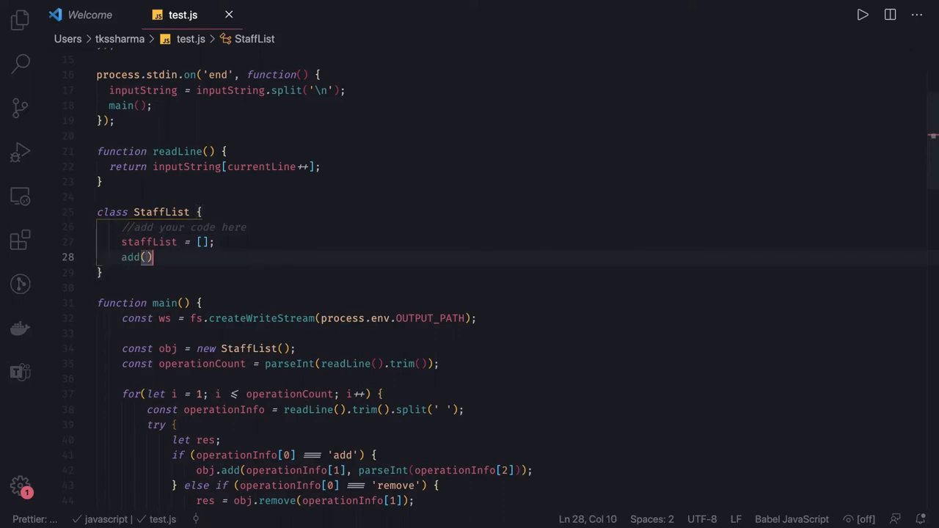
type("{")
type("remove(")
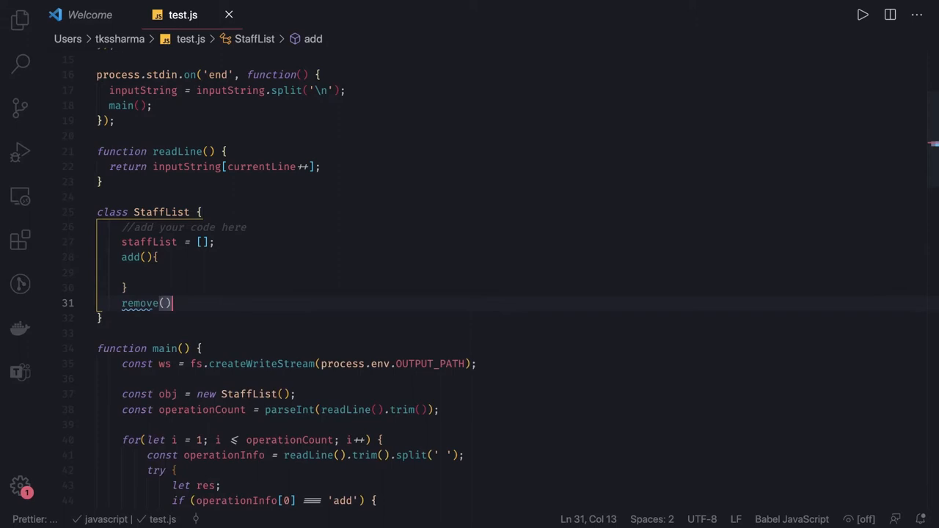
type("{")
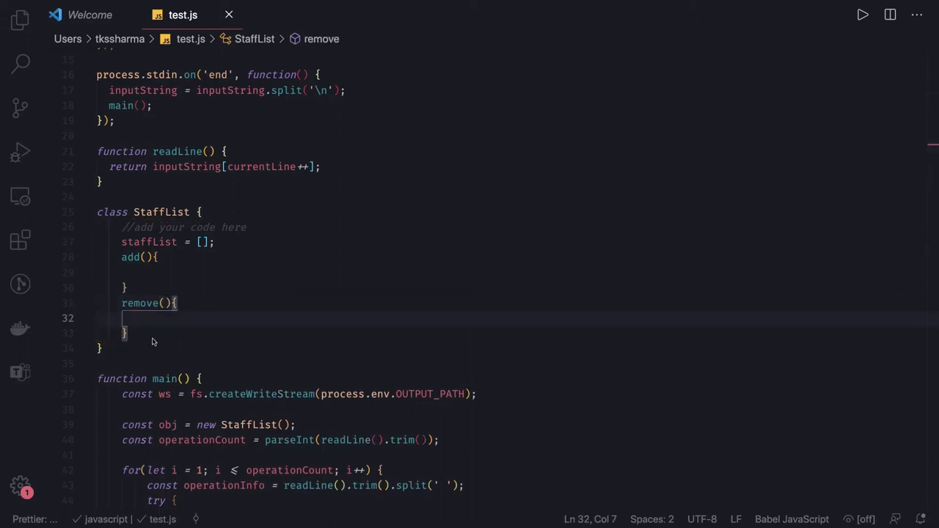
type("get")
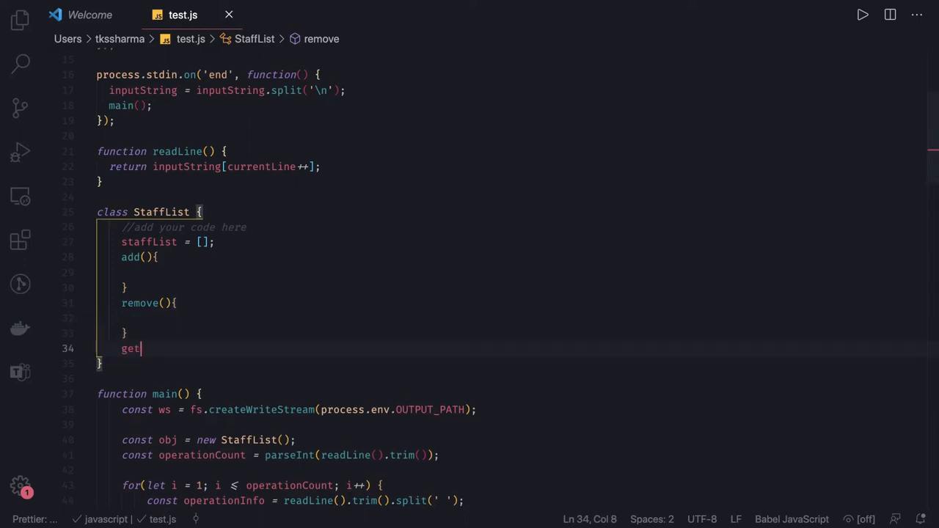
type("Size(){")
type("return t")
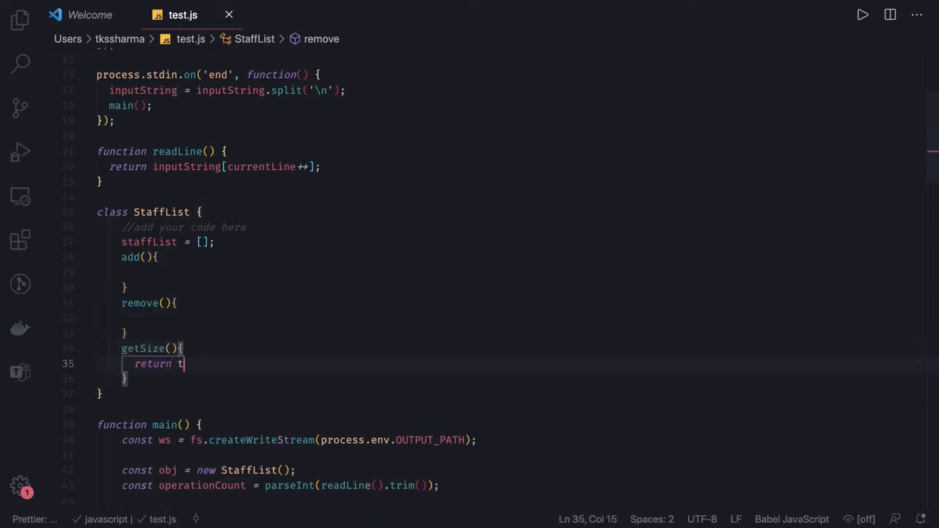
type("his.st")
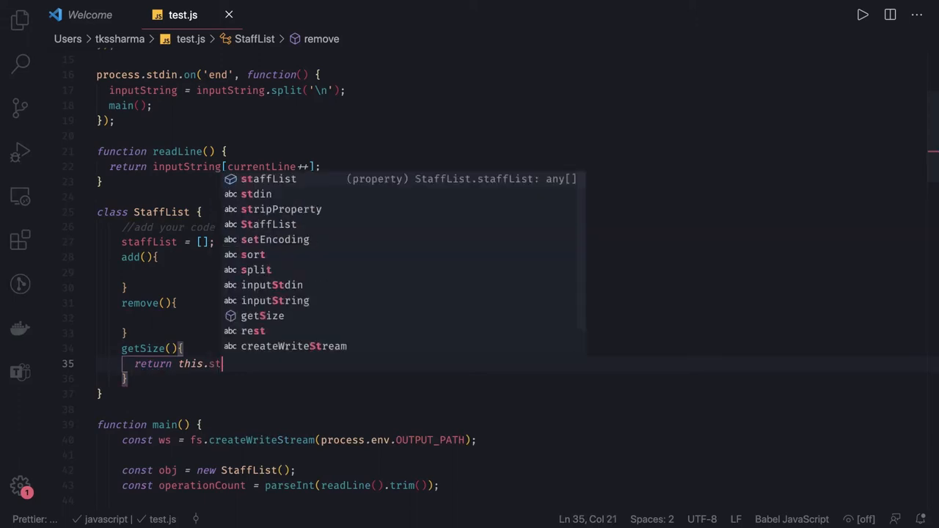
type("affList.")
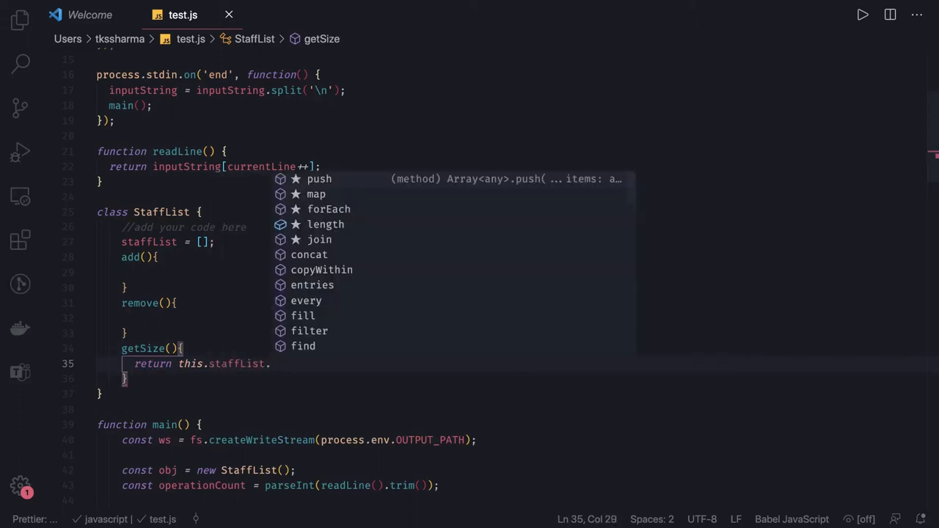
type("length;")
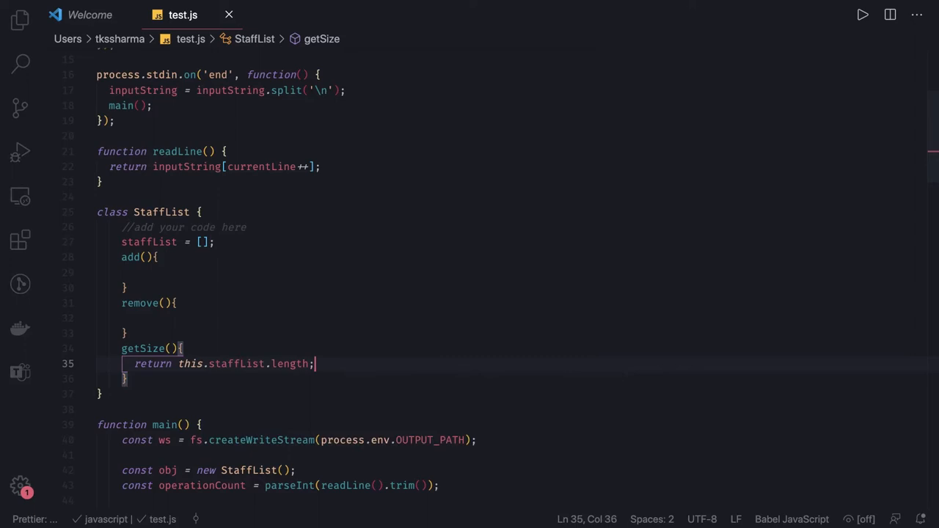
Give remove a name parameter and look up the member with this.staffList.find by name.
left_click(164, 303)
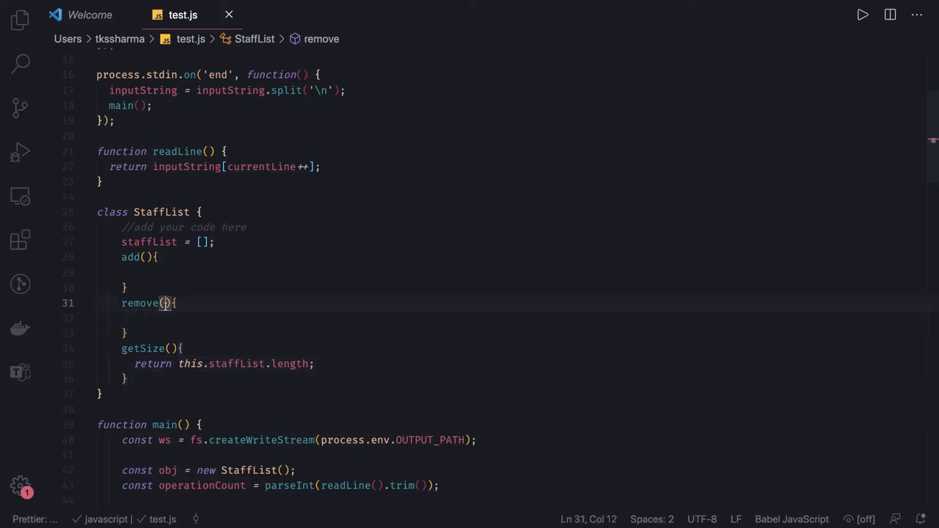
type("name")
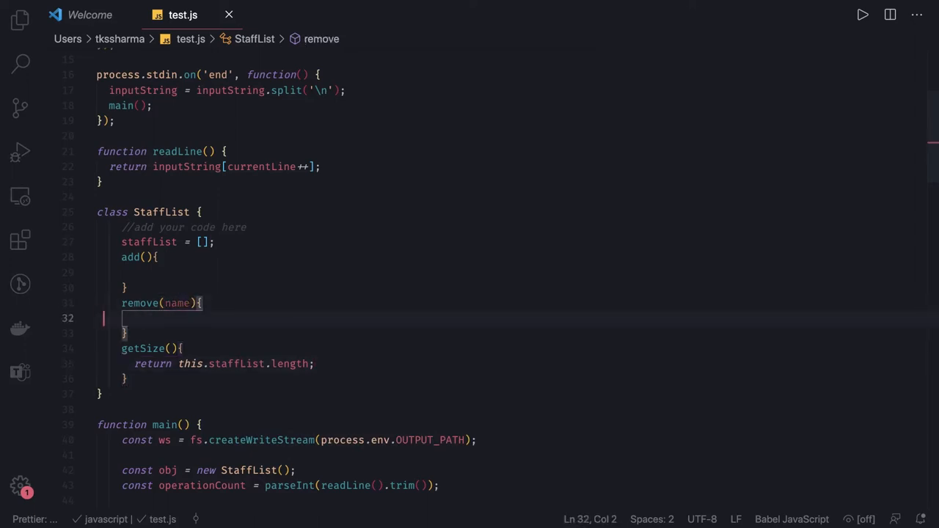
type("const found")
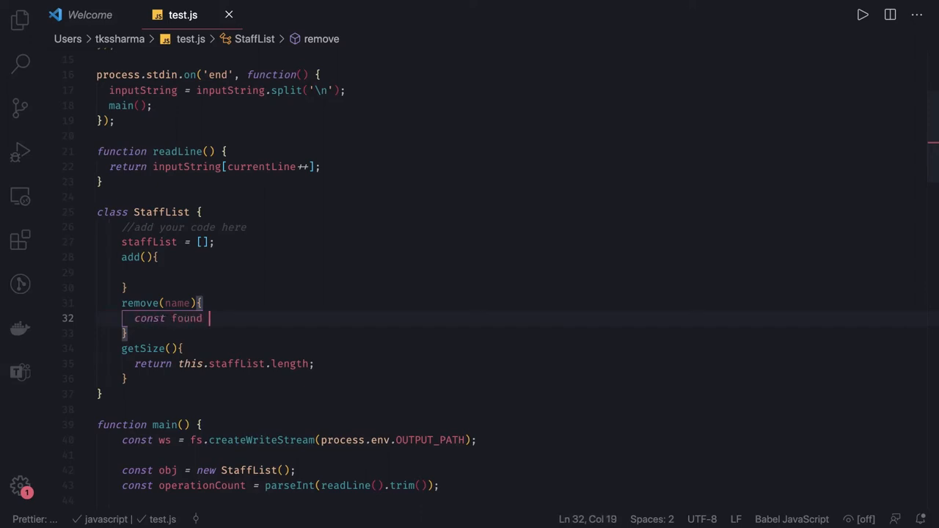
type("= t")
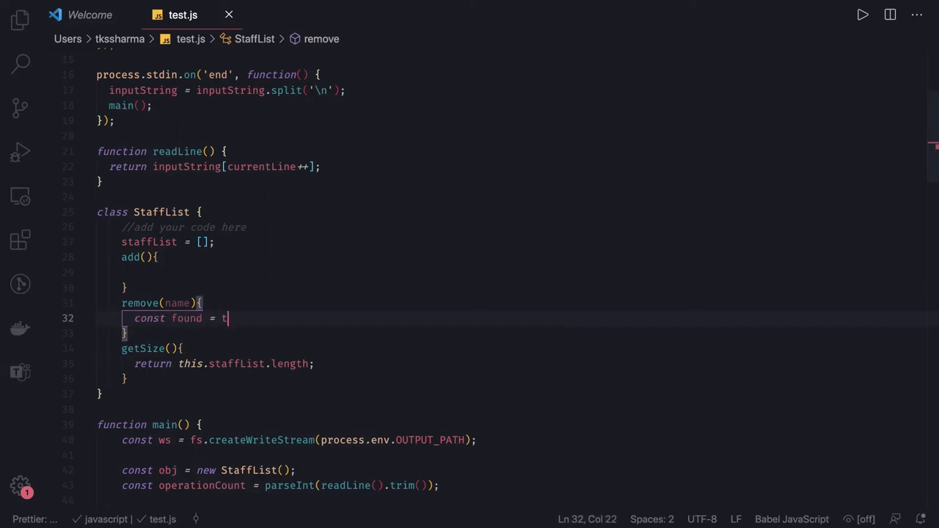
type("his.staffList")
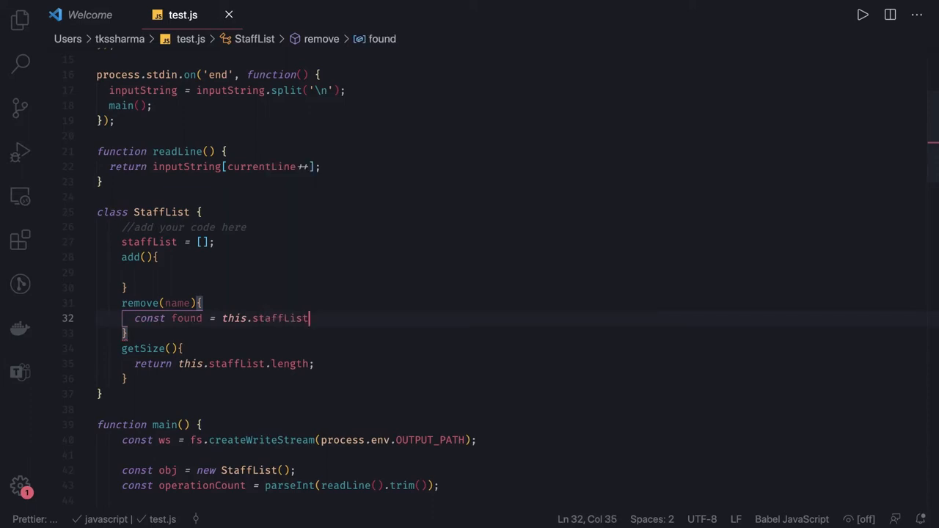
type(".find()")
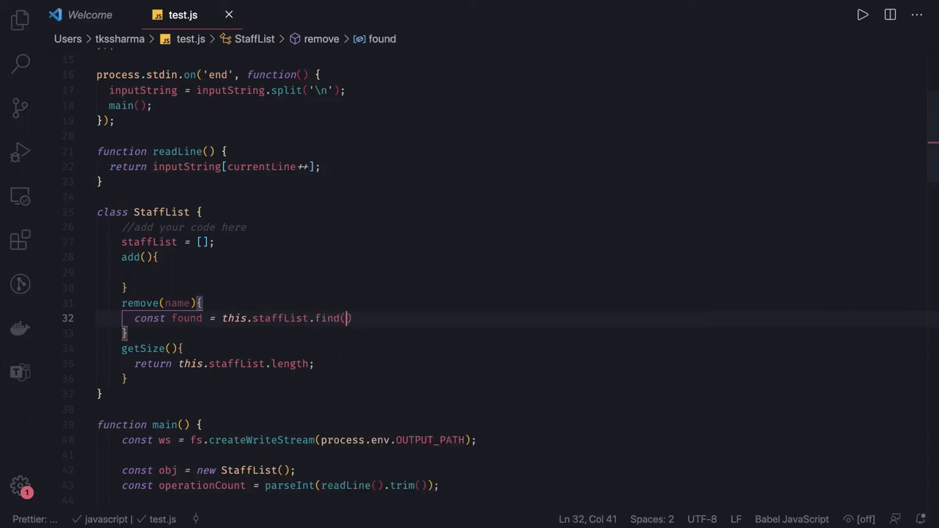
type("i => i")
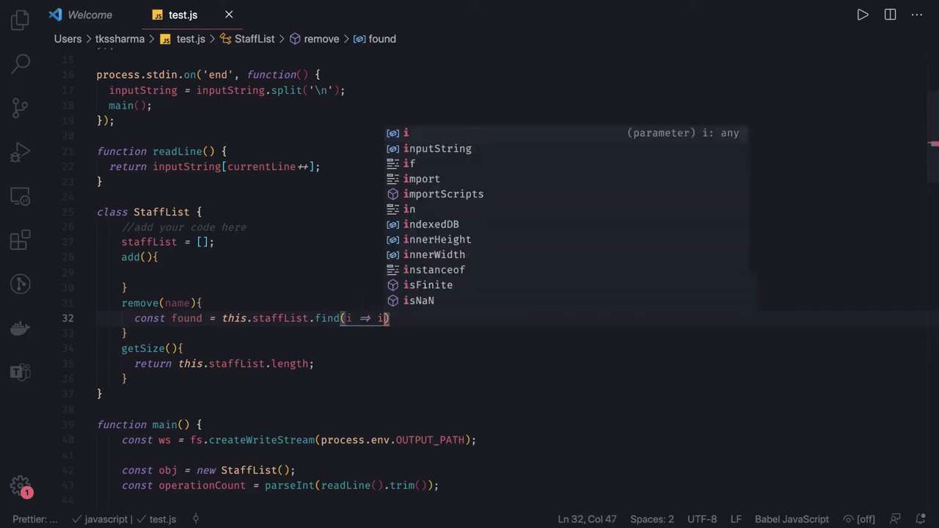
type(".")
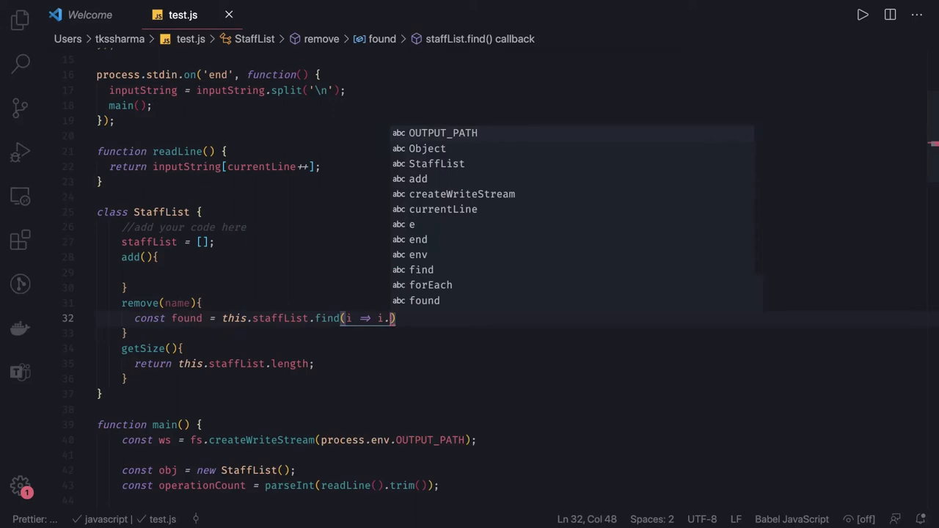
type("name === name")
type("if")
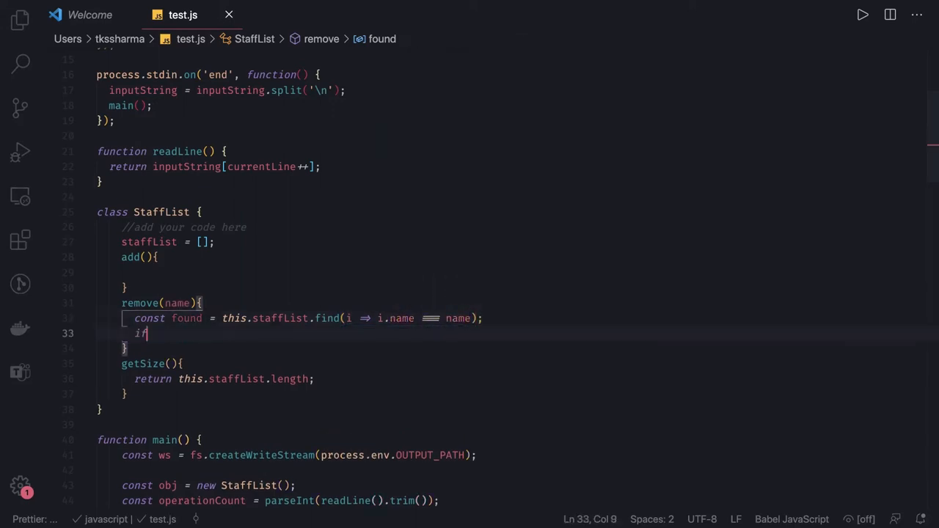
If found, filter the member out and return true, else false; give add name, age parameters.
type("(found){")
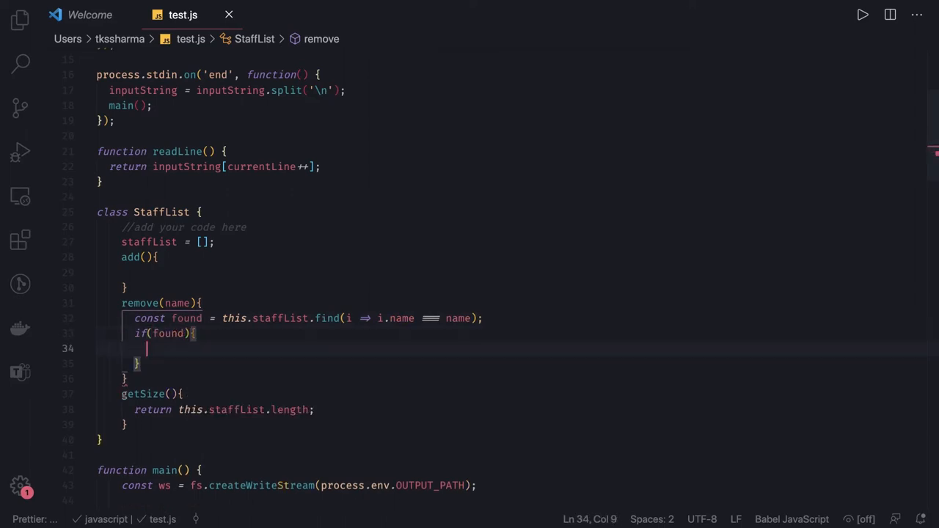
type("this.staffList = this.staffList.")
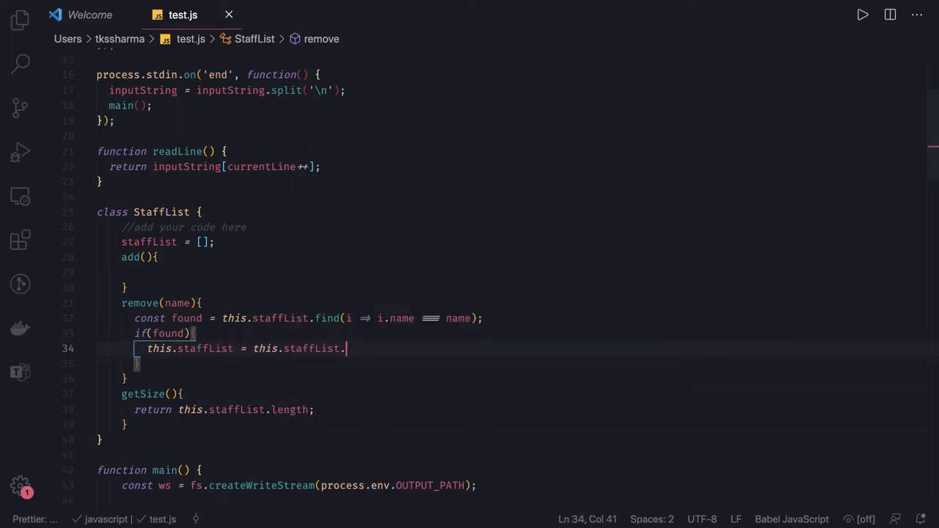
type("filter()")
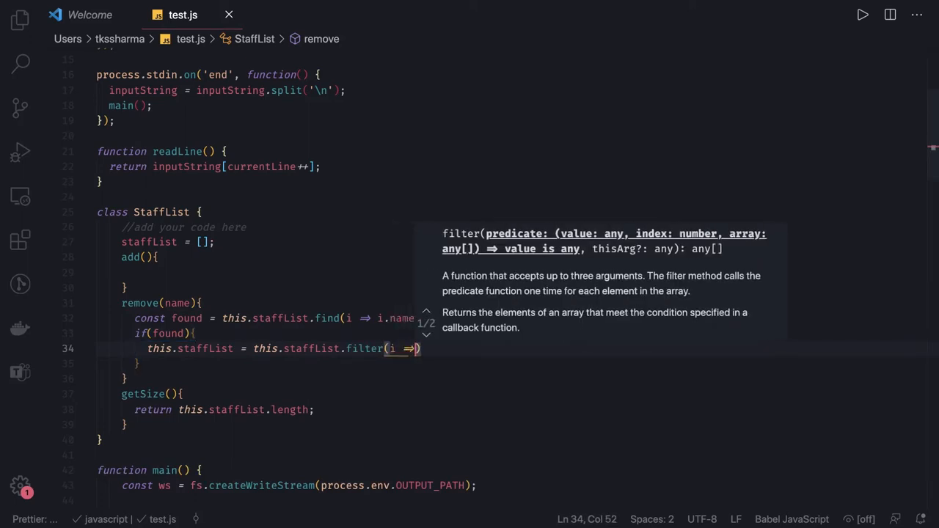
type("i.name !==")
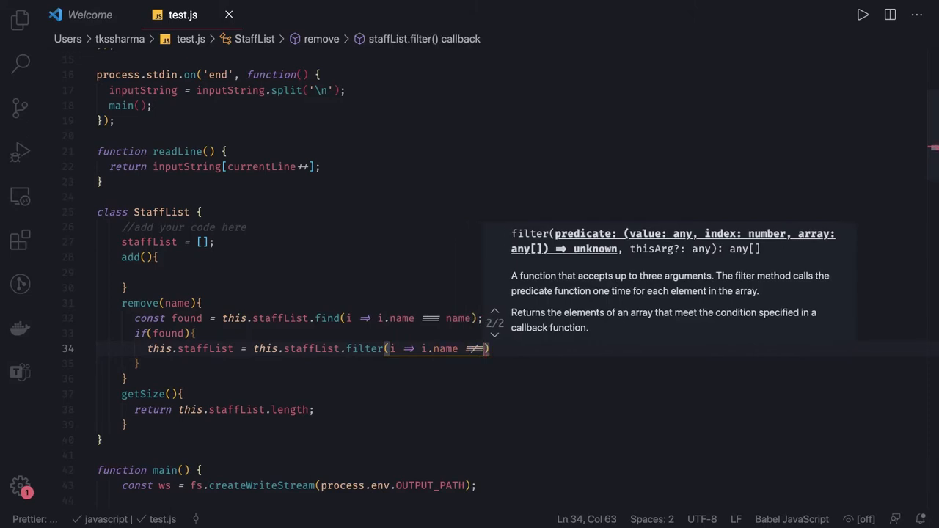
type("name")
type("return")
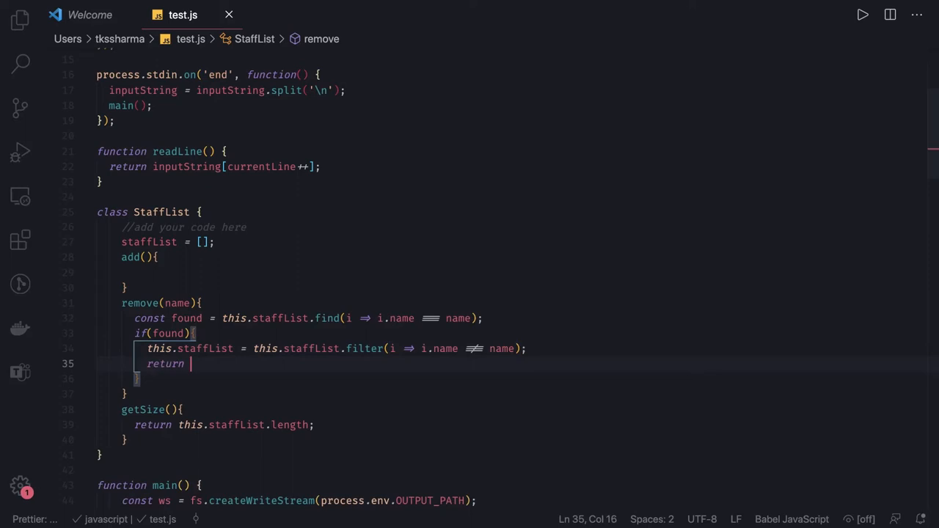
type("true;")
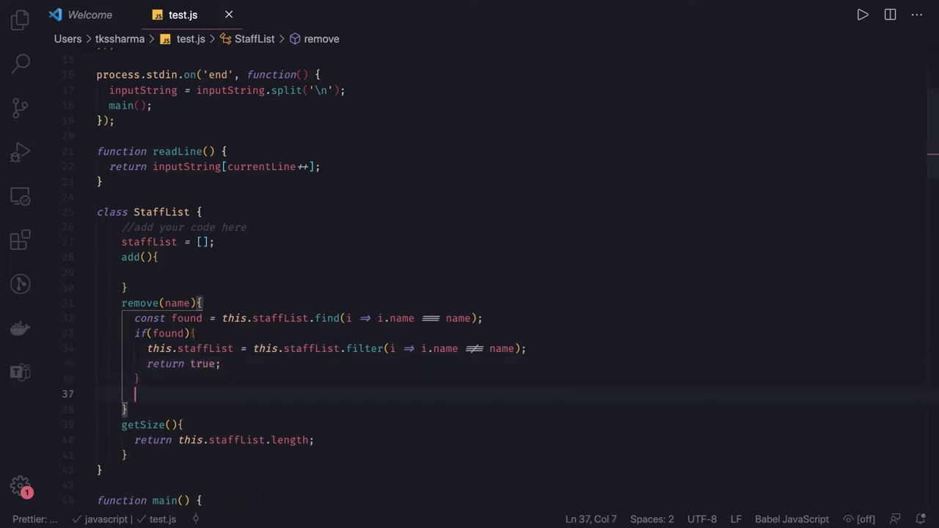
type("return fal")
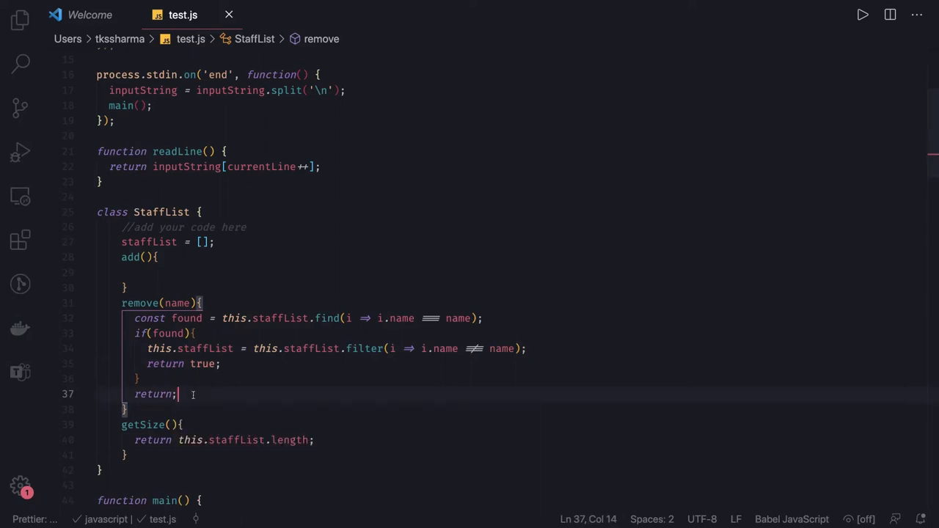
type("false")
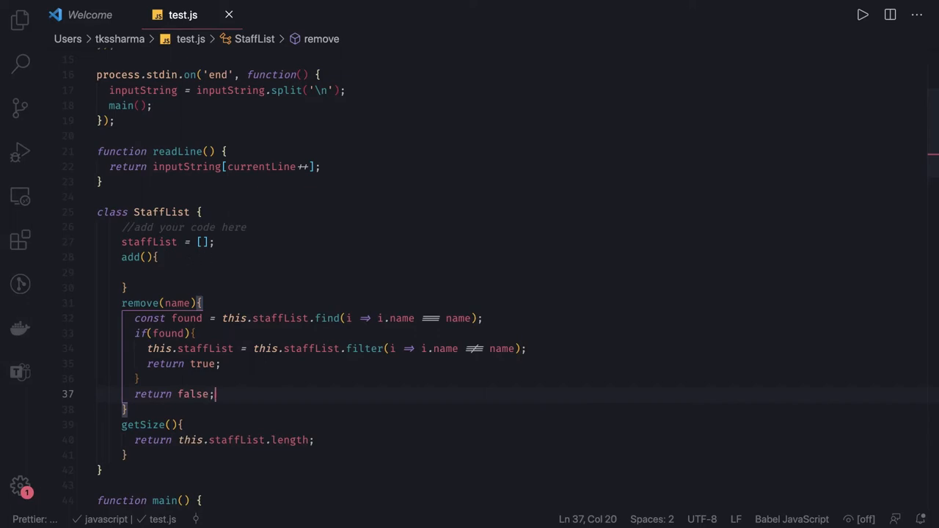
mouse_move(236, 395)
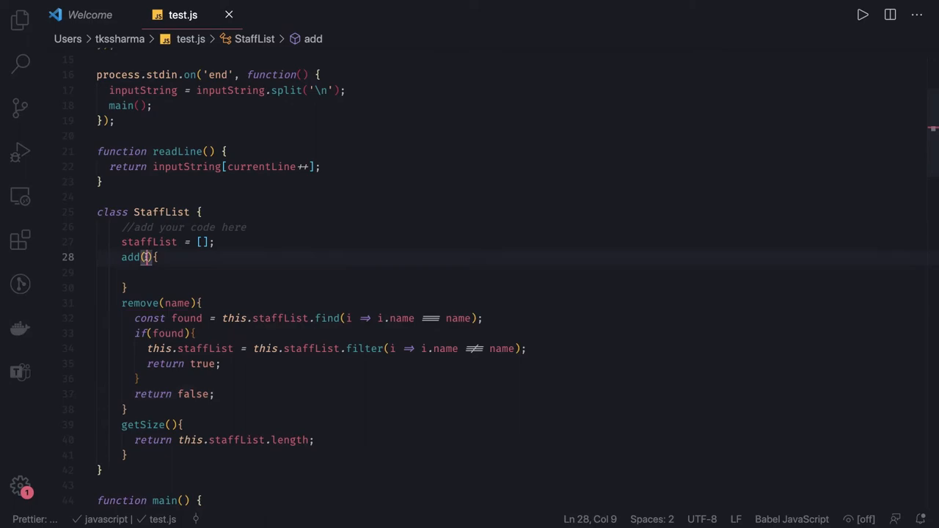
type("name, ag")
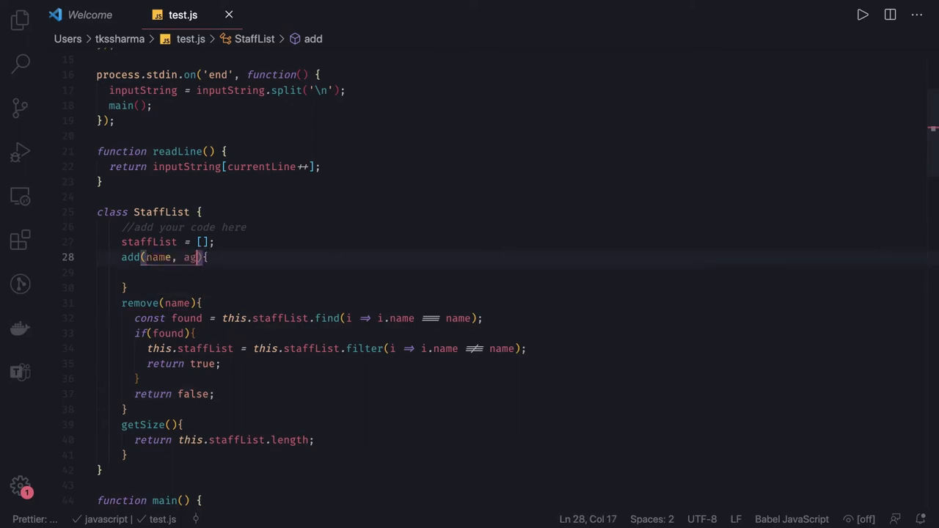
type("e")
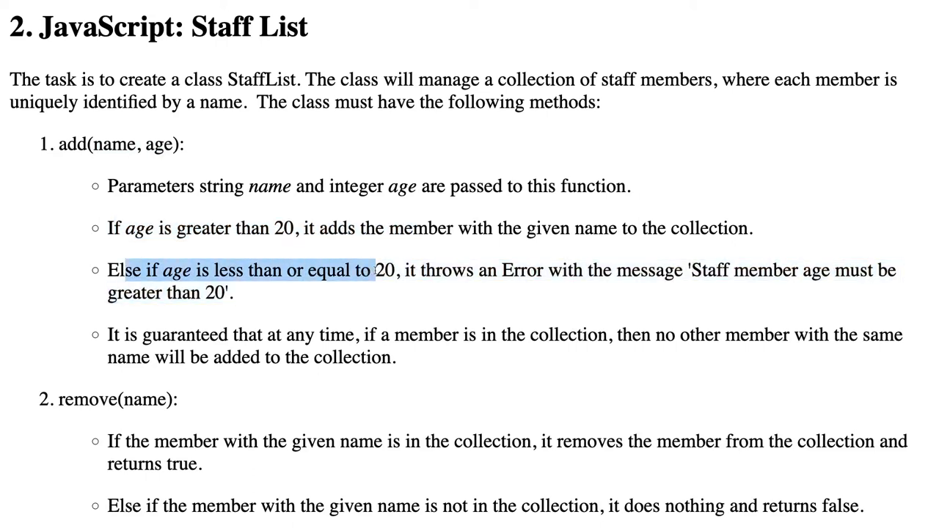
Highlight the HackerRank sentence about members whose age is 20 or below.
left_click_drag(375, 270, 686, 270)
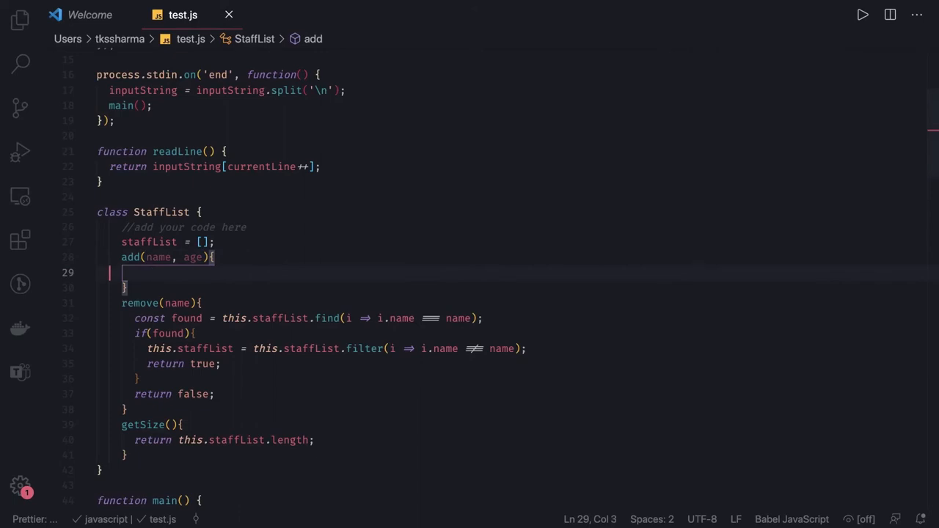
In add, push {name, age} onto this.staffList when Number(age) > 20.
type("if(")
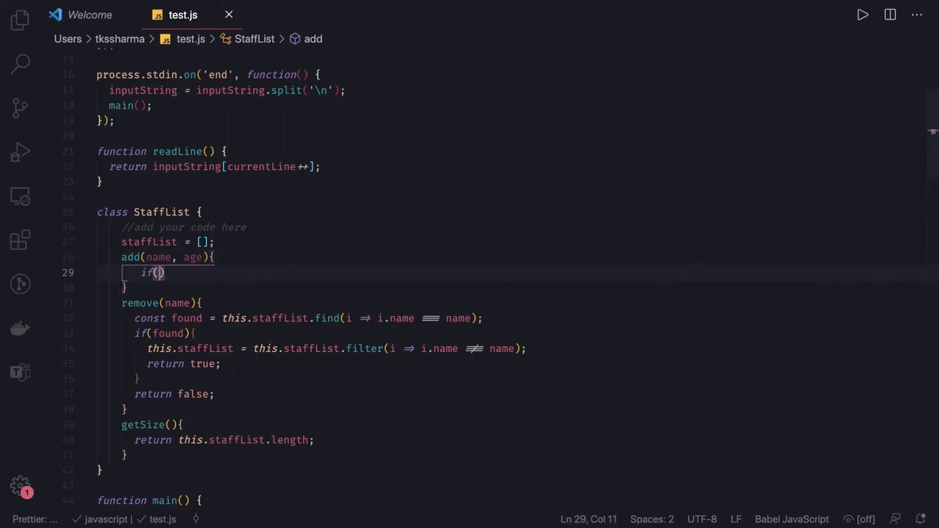
type("Number")
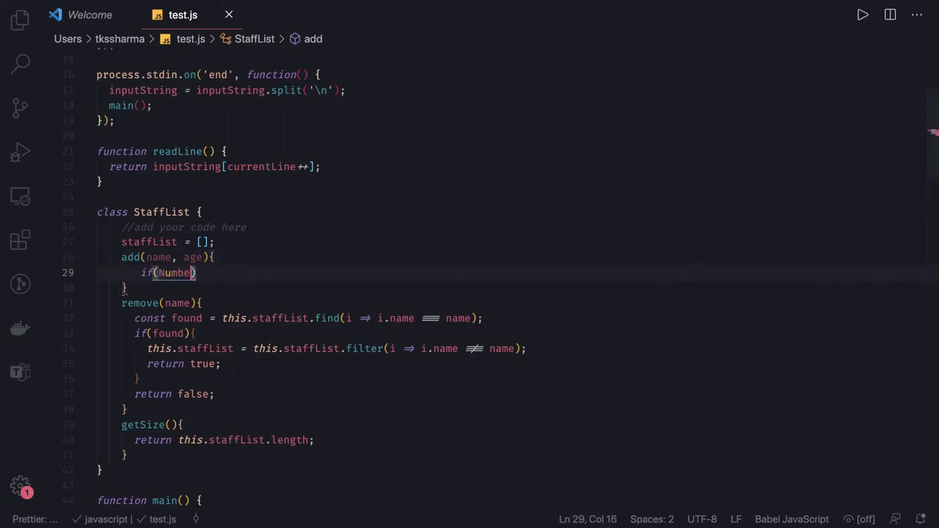
type("(")
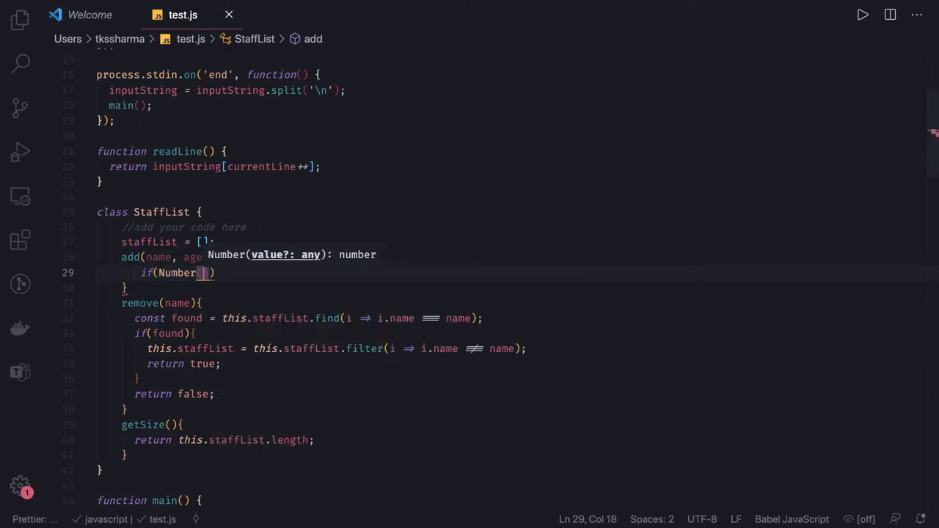
type("age)")
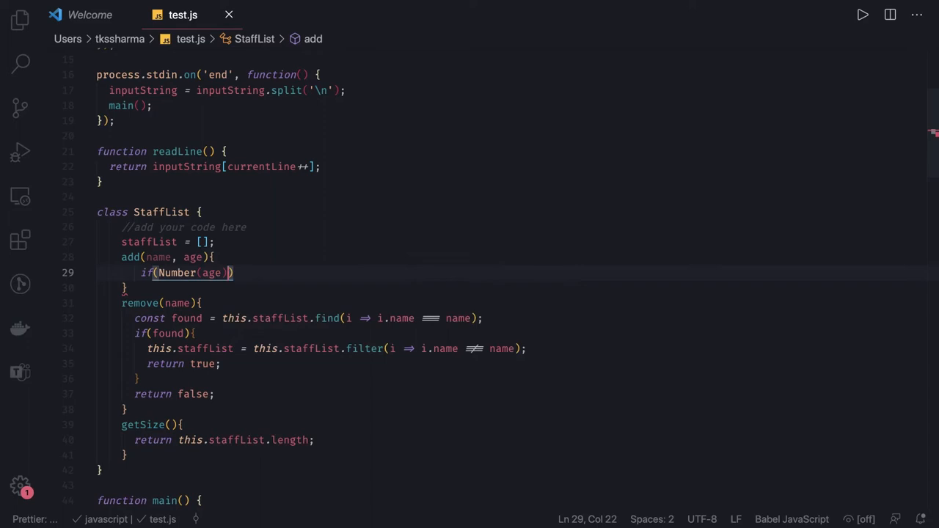
type("> 20")
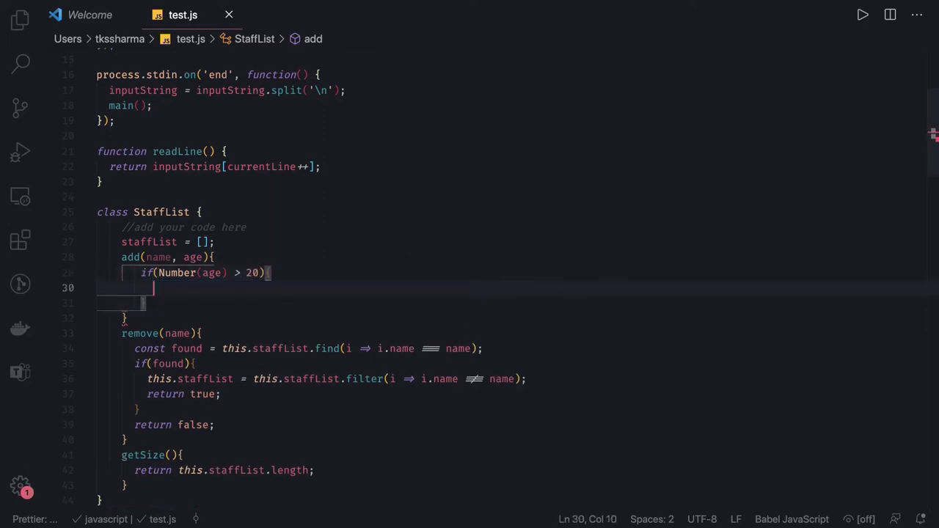
type("this.s")
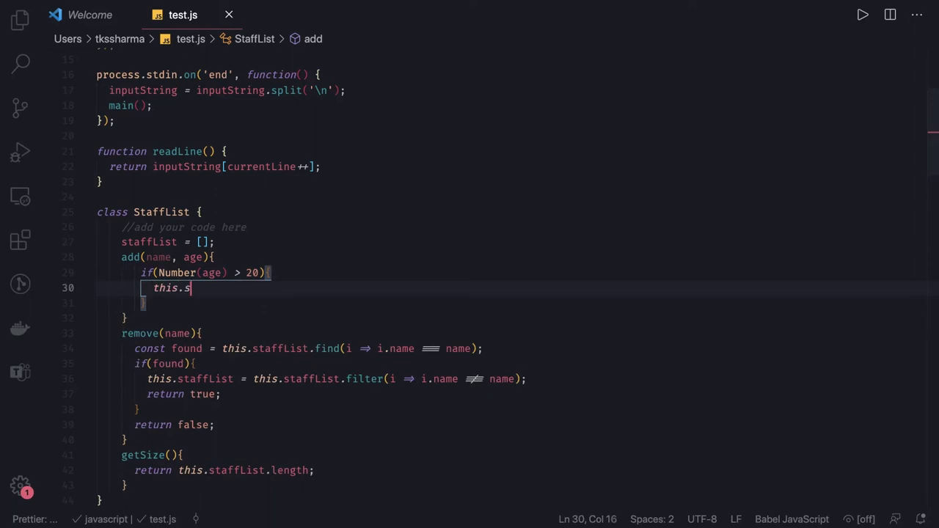
type("taffList.p")
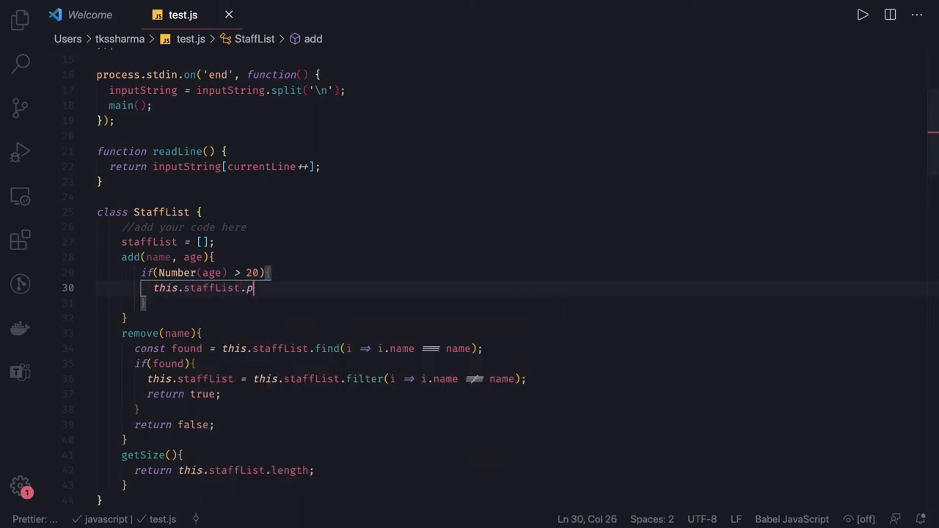
type("ush()")
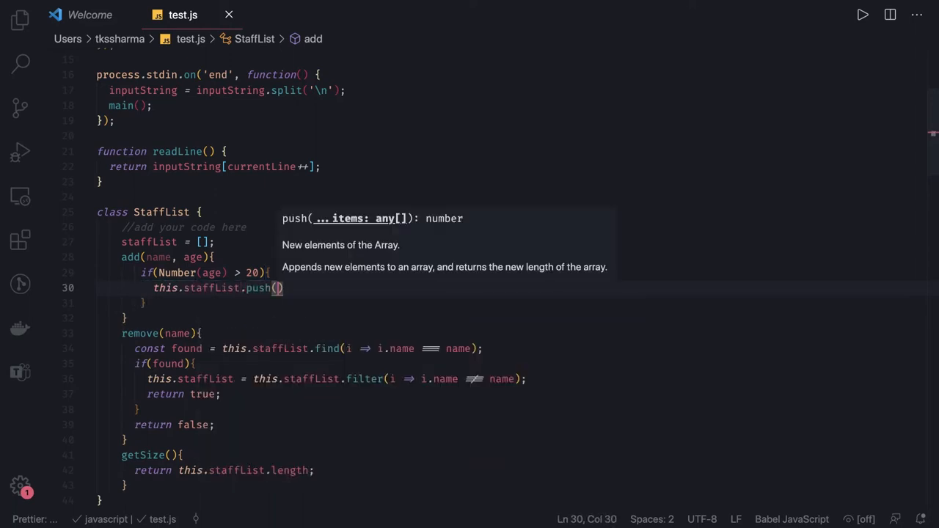
type("name, ag")
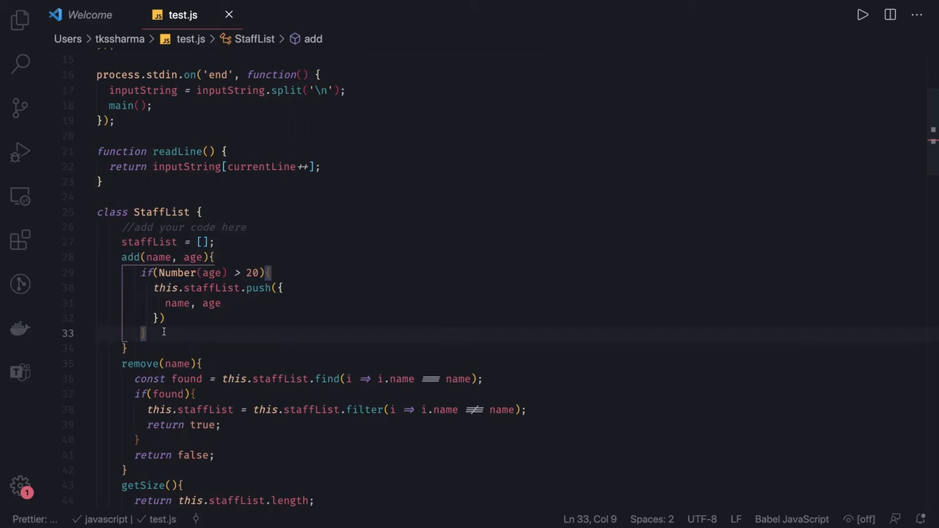
Otherwise throw new Error('Staff member age must be greater than 20').
type("else {")
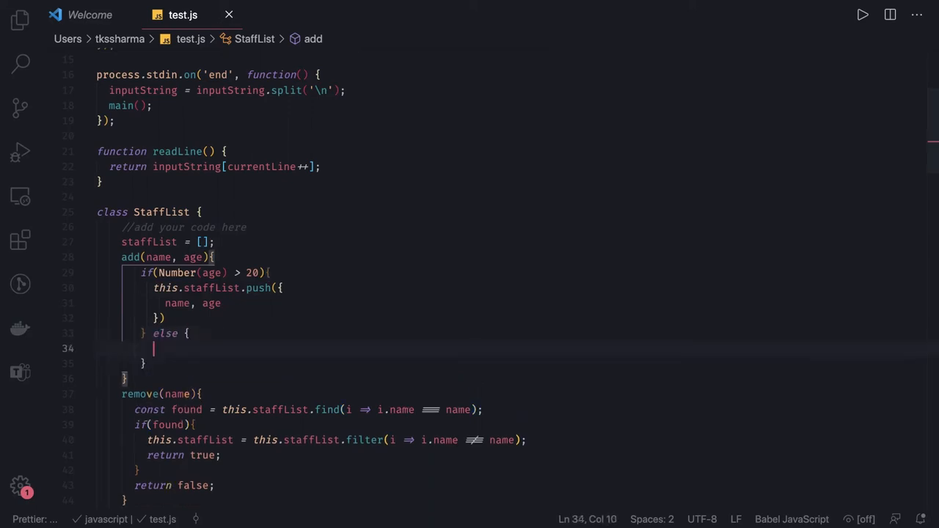
type("throe")
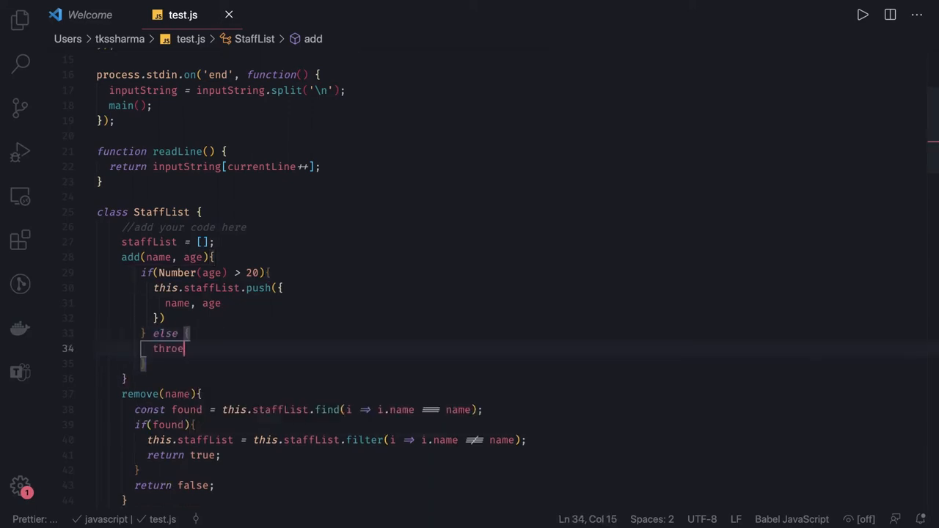
type("\" \"")
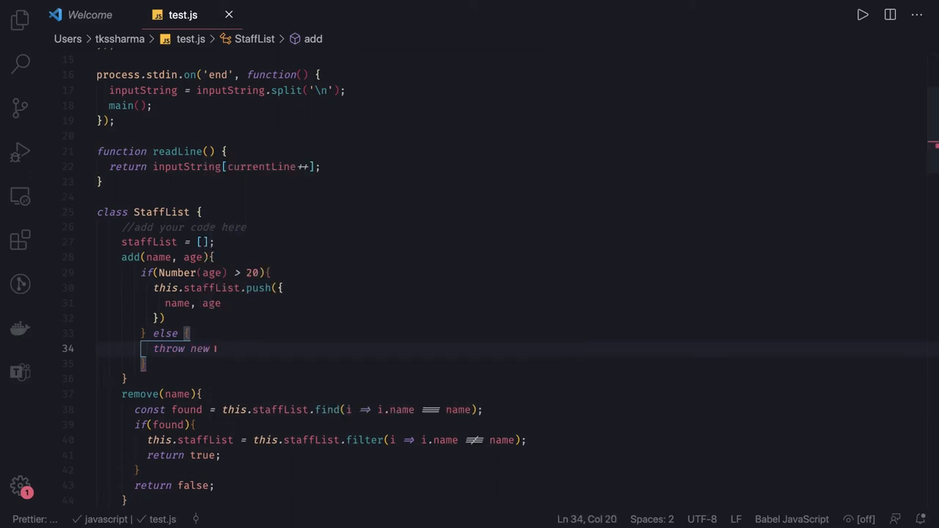
type("Error('")
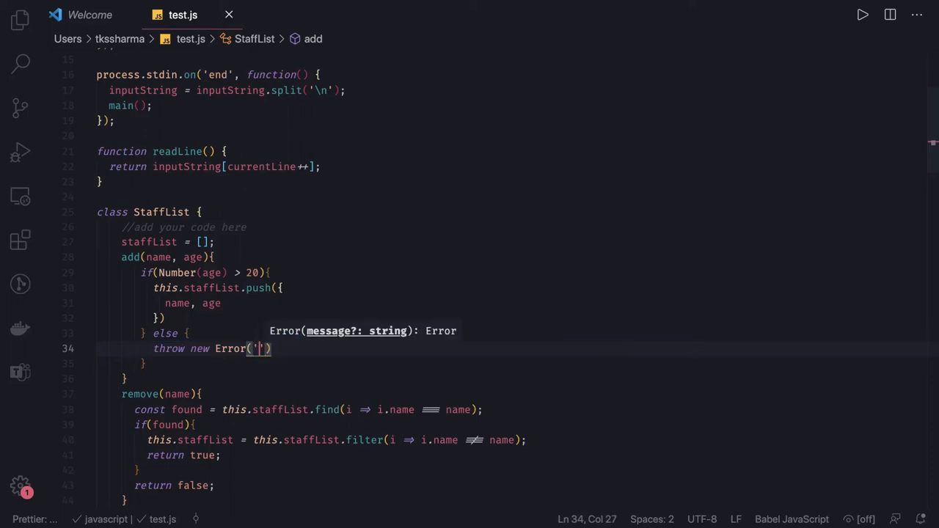
type("Staff member age must be greater than 20")
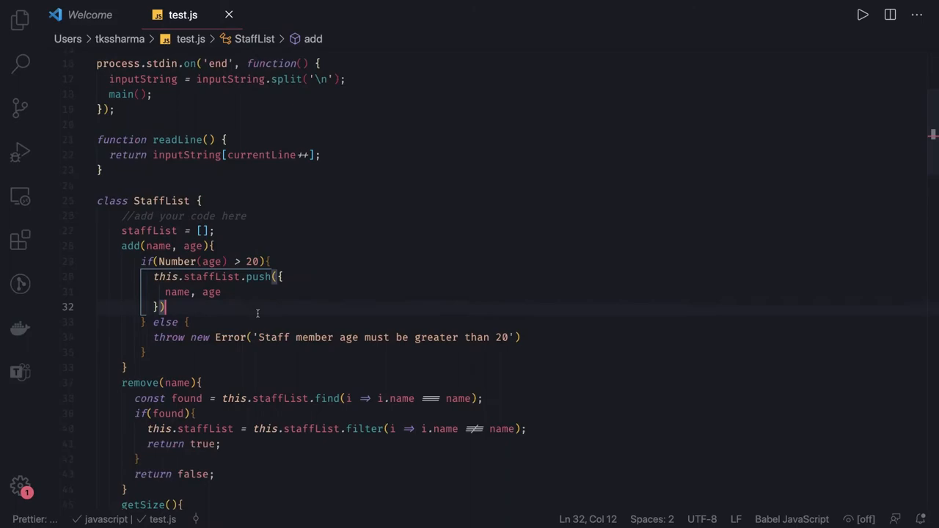
scroll("down", 3)
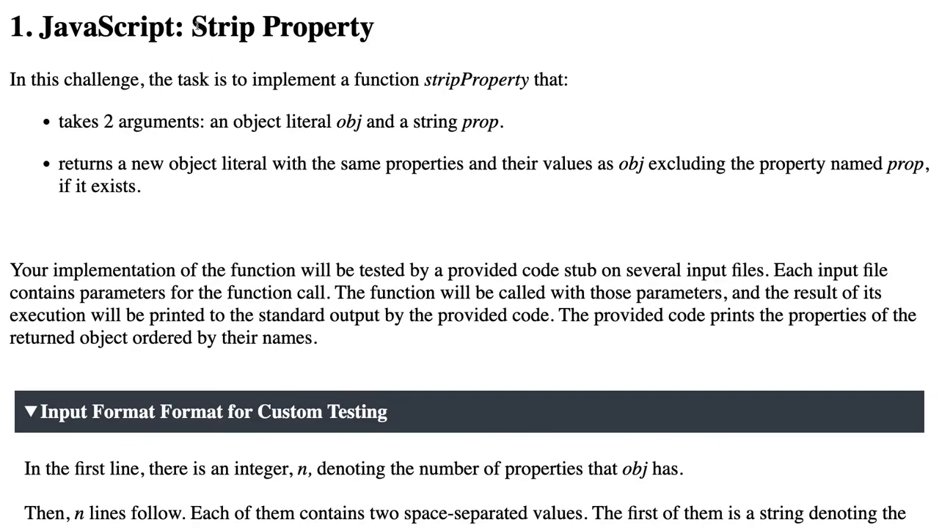
double_click(282, 28)
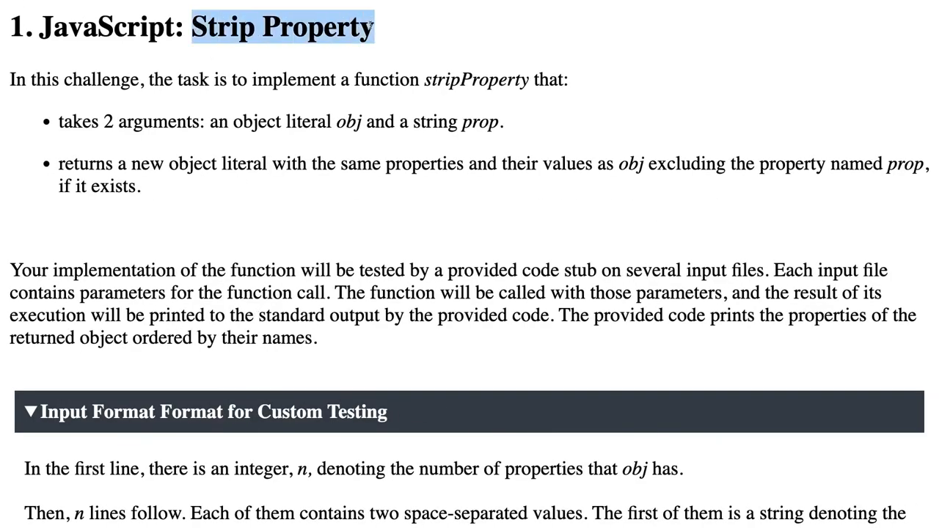
left_click_drag(153, 79, 331, 79)
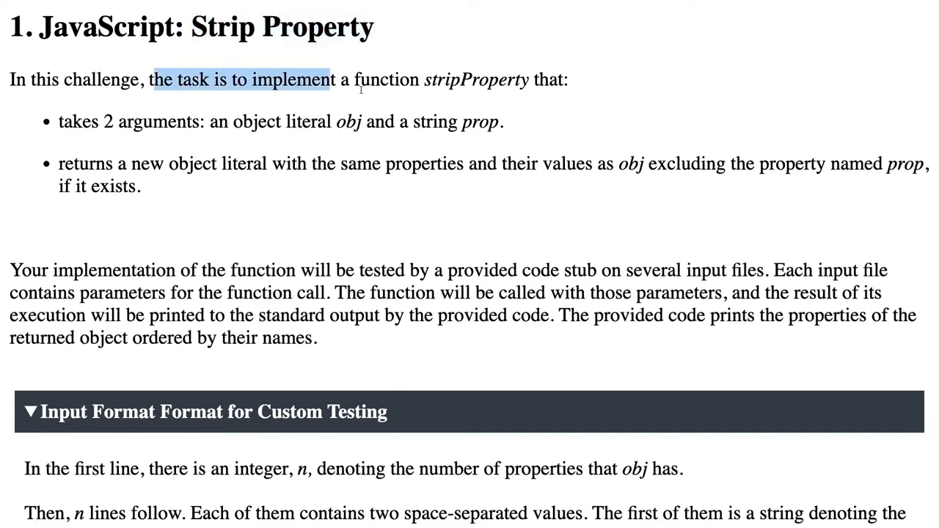
left_click_drag(331, 79, 530, 79)
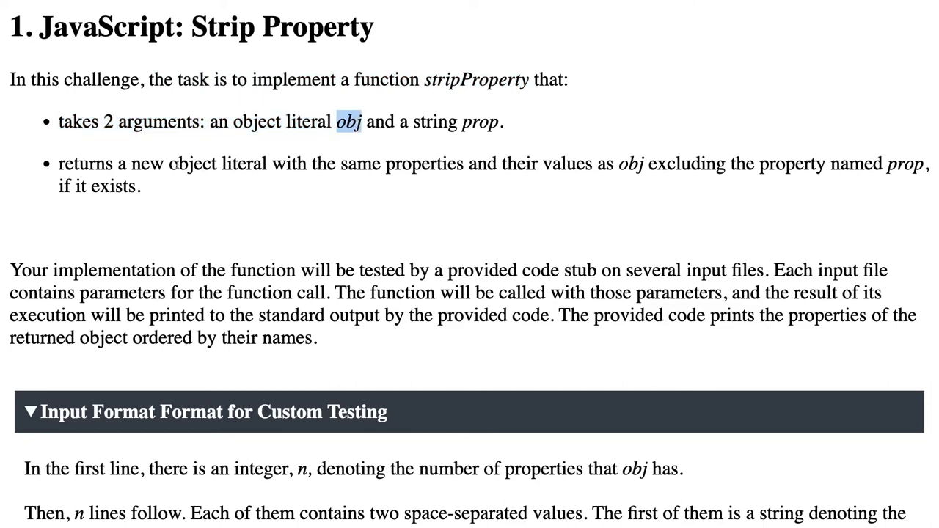
mouse_move(538, 185)
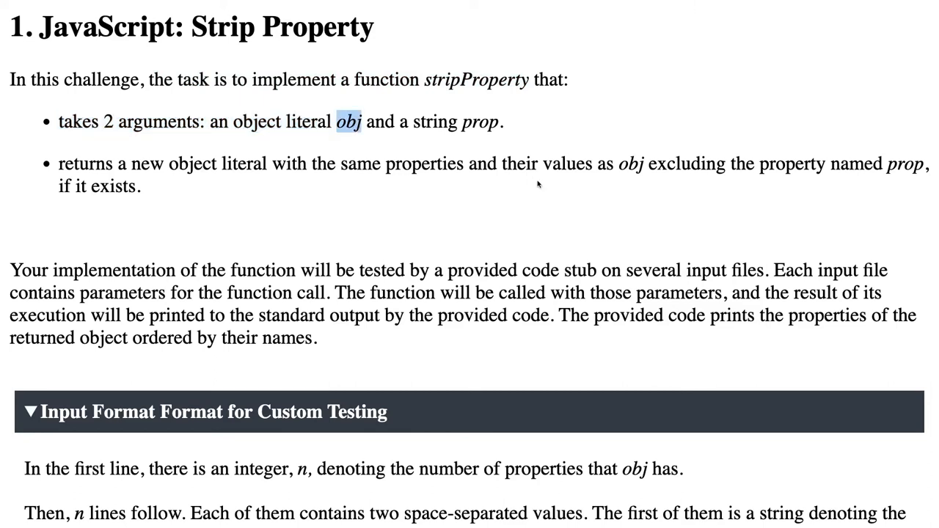
mouse_move(613, 170)
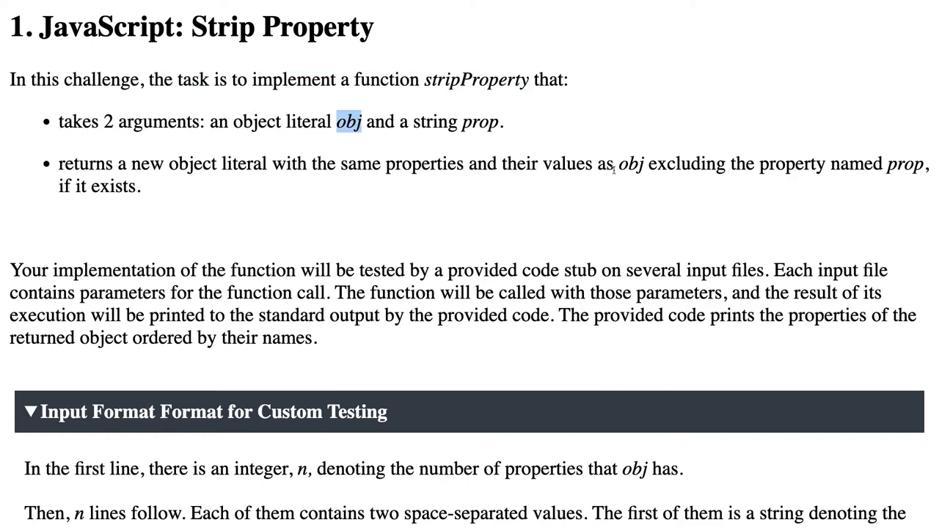
mouse_move(809, 164)
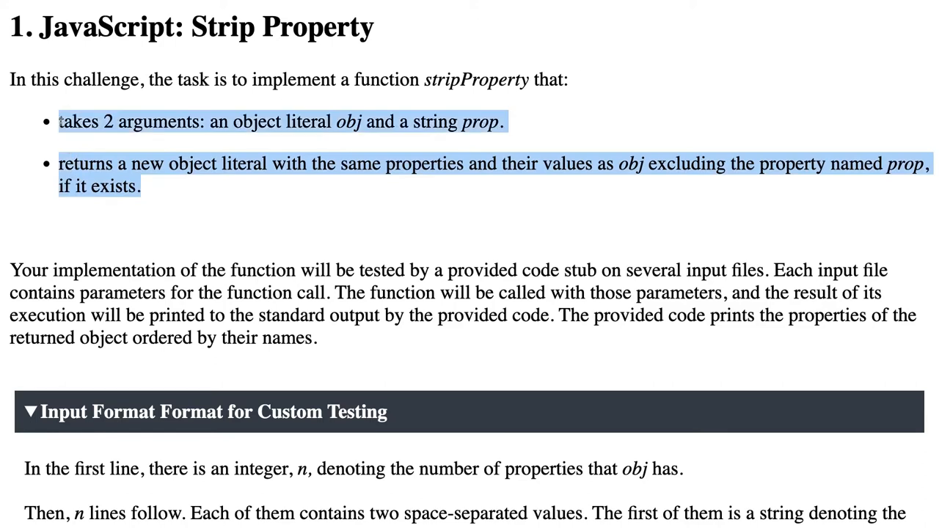
left_click(294, 121)
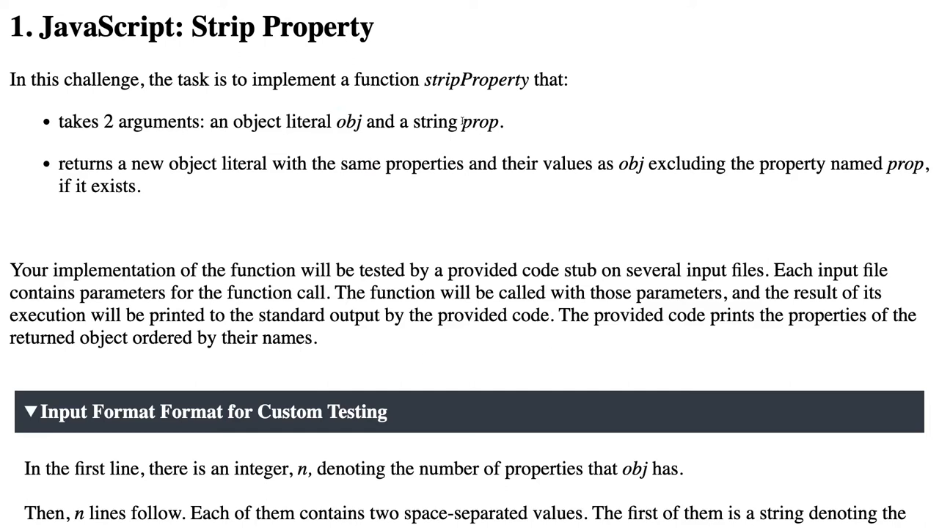
double_click(480, 122)
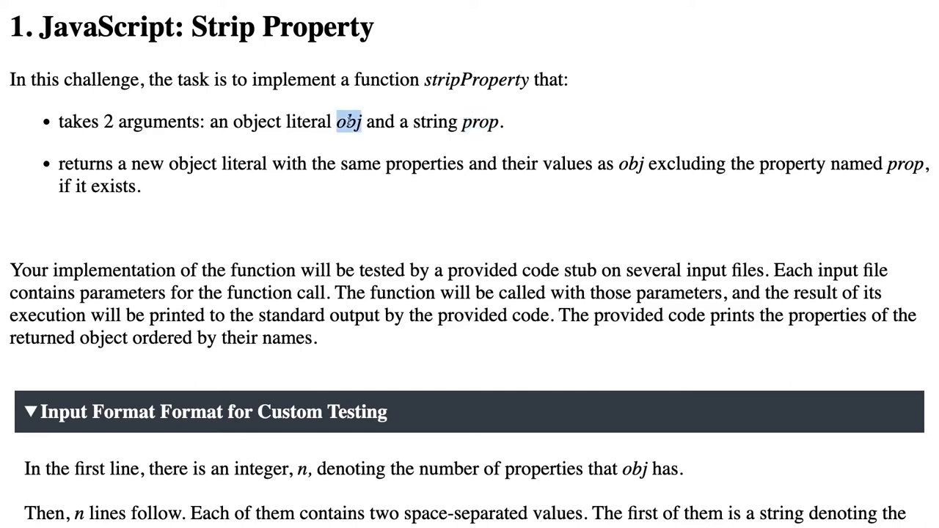
scroll("down", 3)
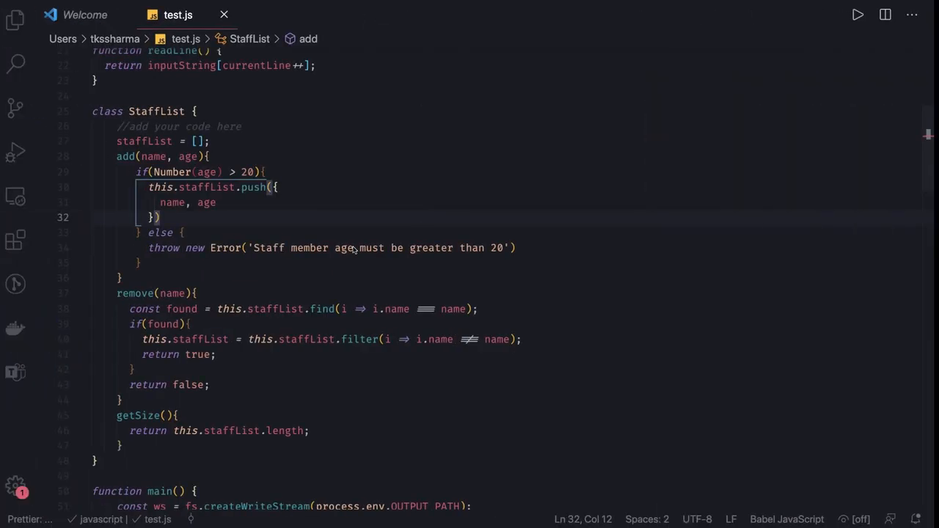
Scroll test.js down to the stripProperty function.
scroll("down", 3)
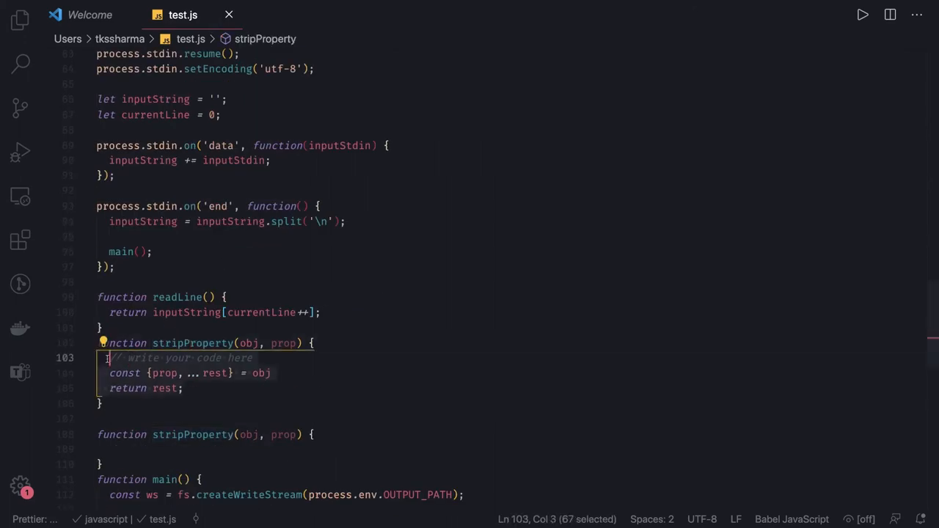
mouse_move(213, 373)
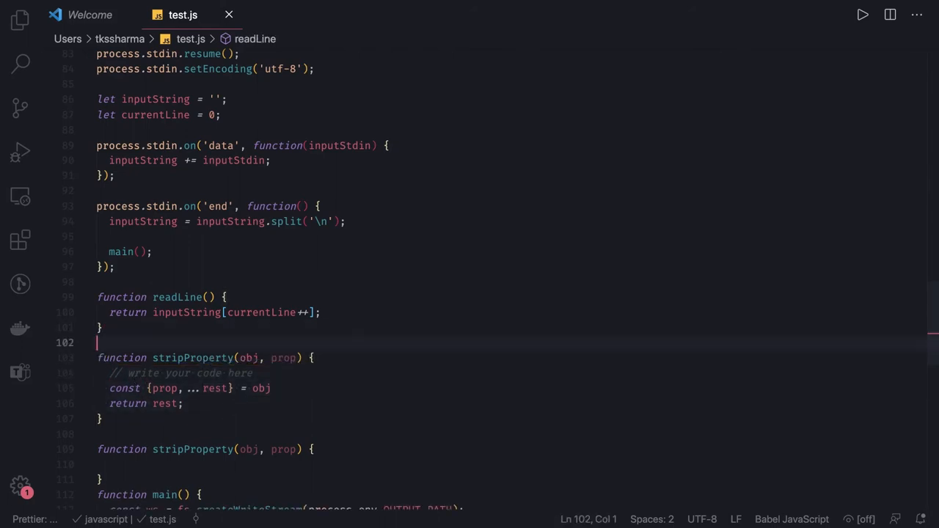
Write a /* */ example: const obj = {a: 60, b:70, c:90} and const {a, ...rest} = obj.
type("/*")
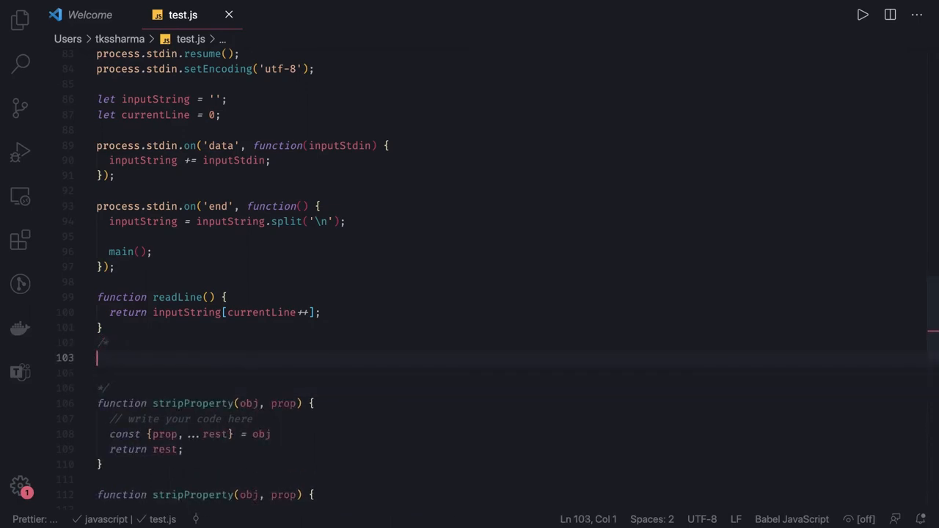
type("const ob")
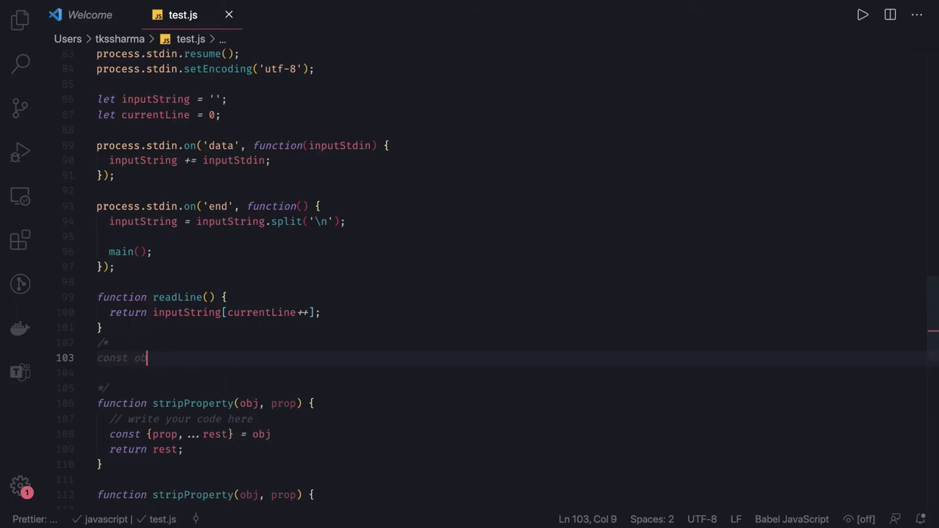
type("j = {}")
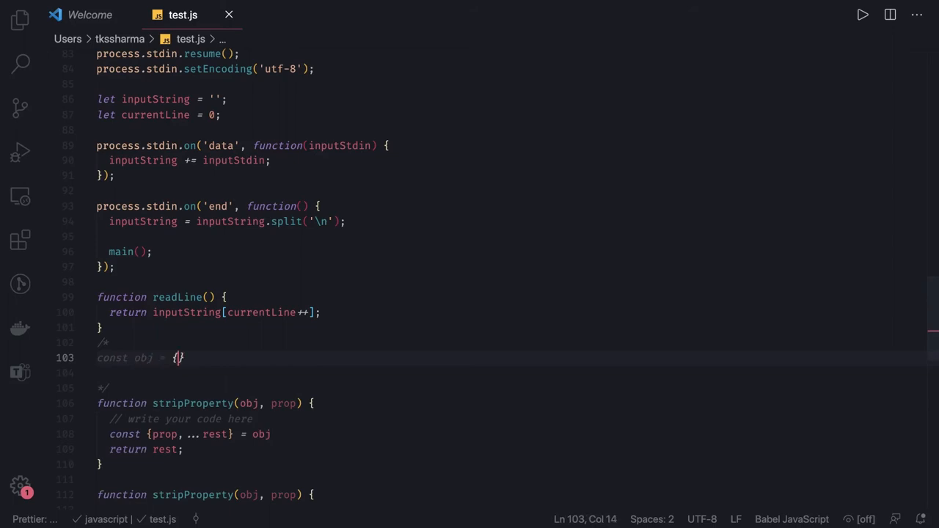
type("a: 60,")
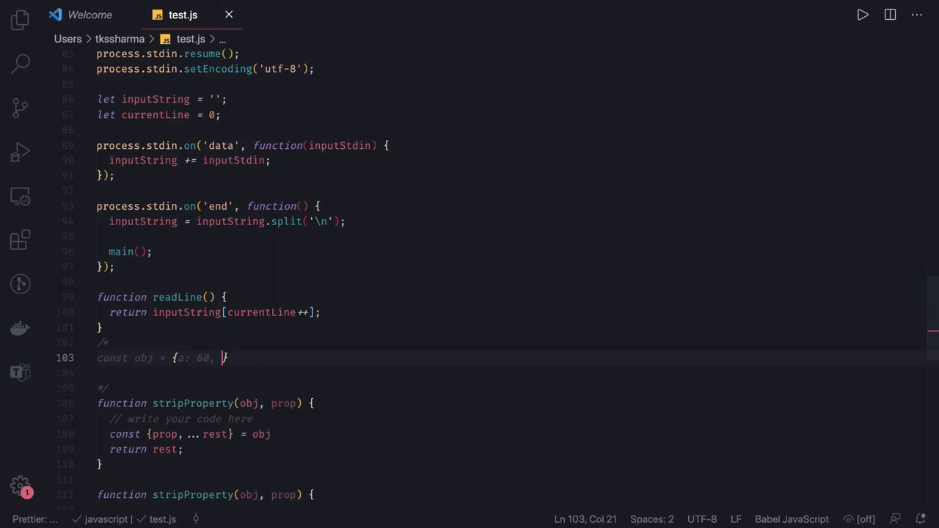
type("b:70")
left_click(512, 373)
type("delete")
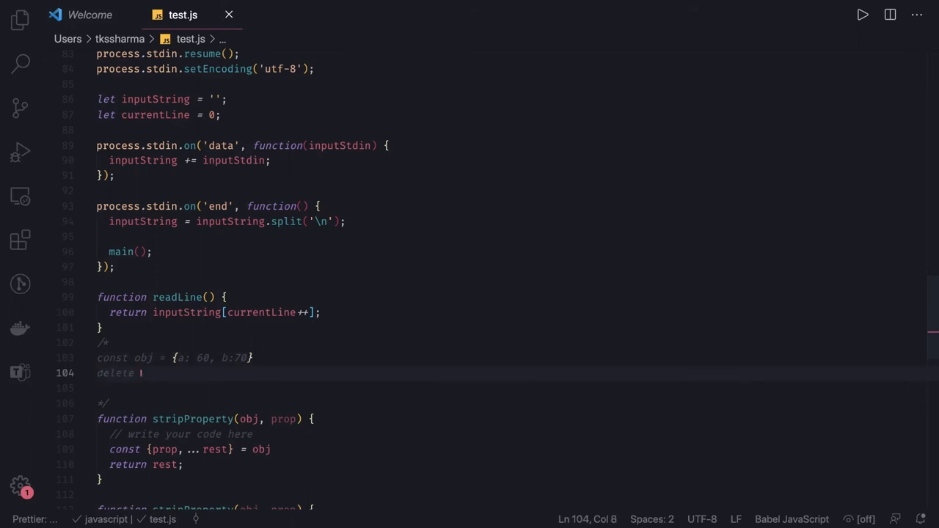
type("obj")
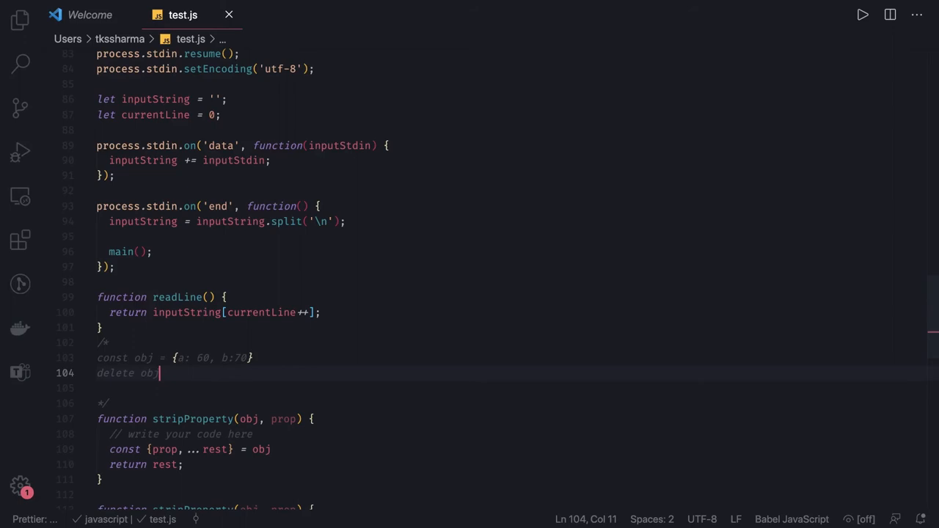
type(".a;")
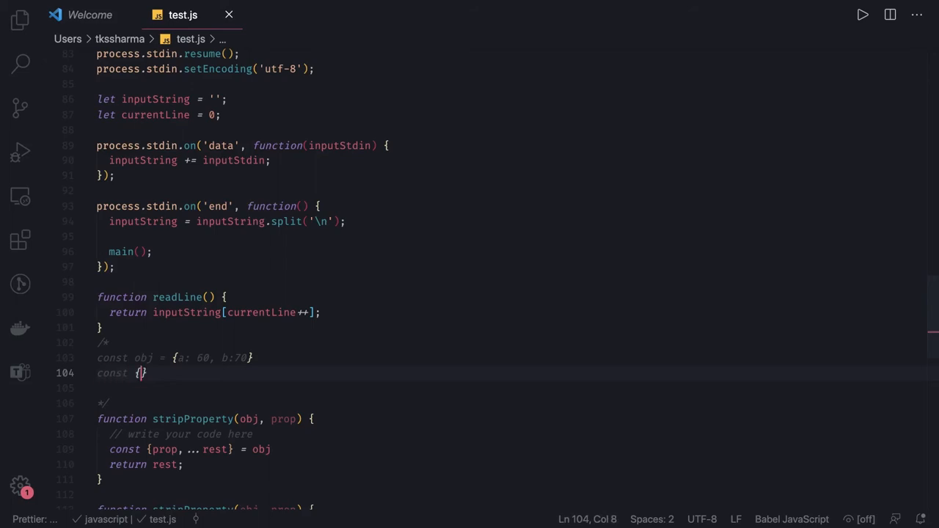
type("=")
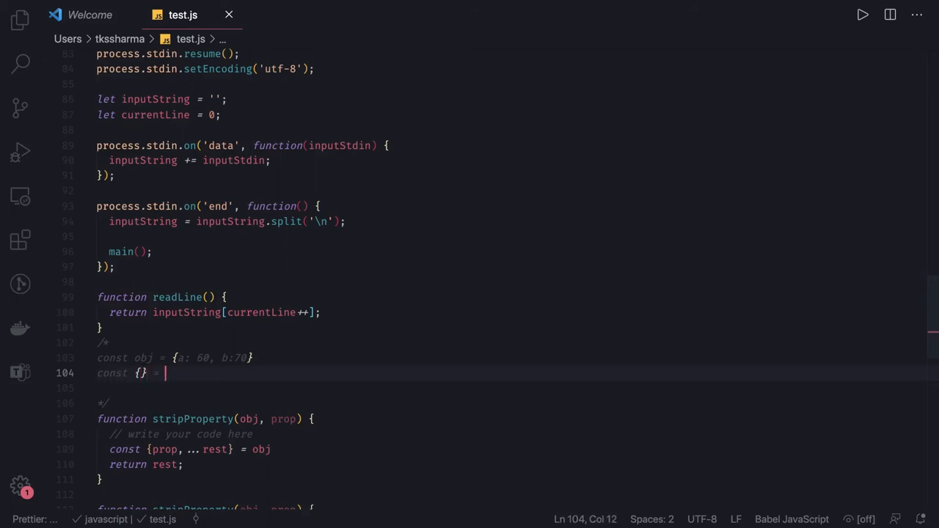
type("obj")
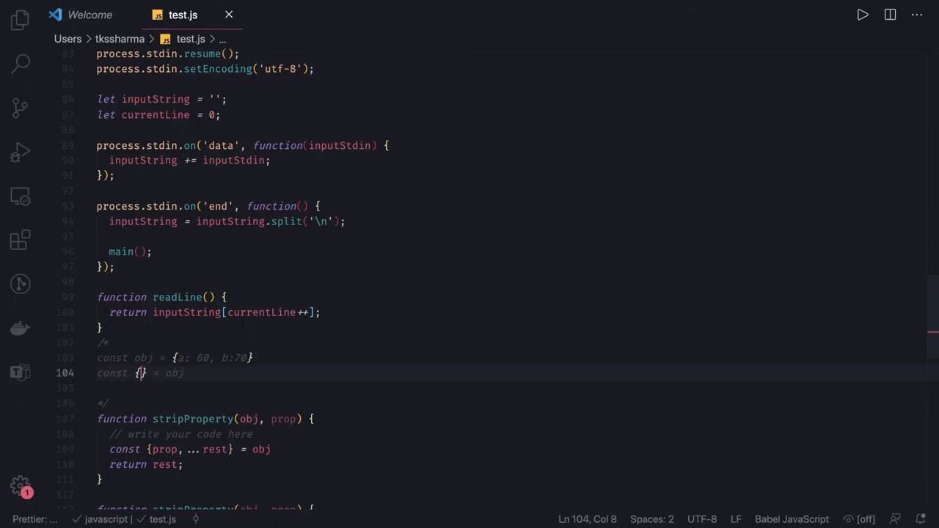
type("a, ...rest")
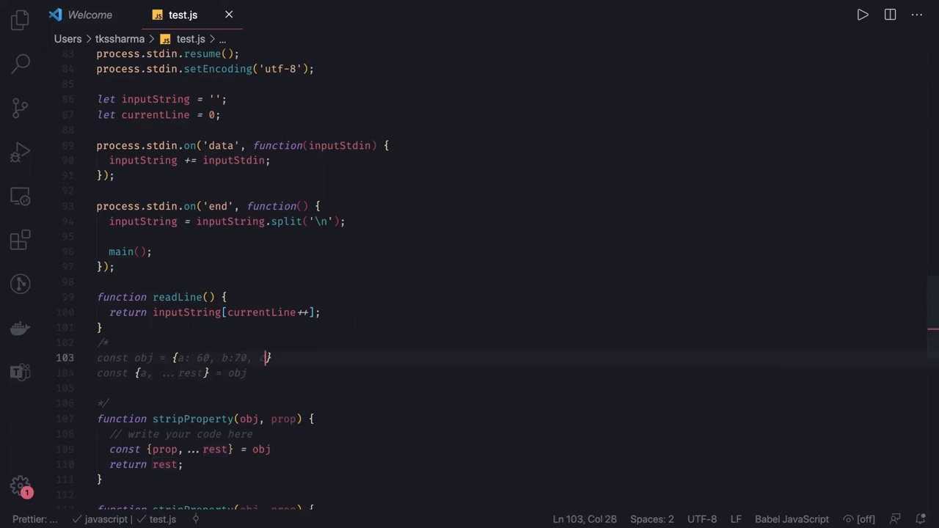
type("c:90")
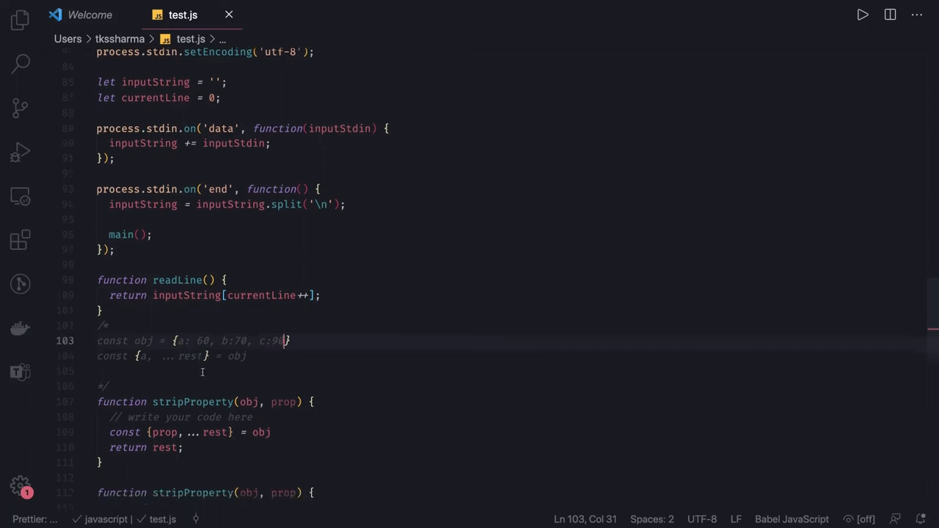
scroll("down", 3)
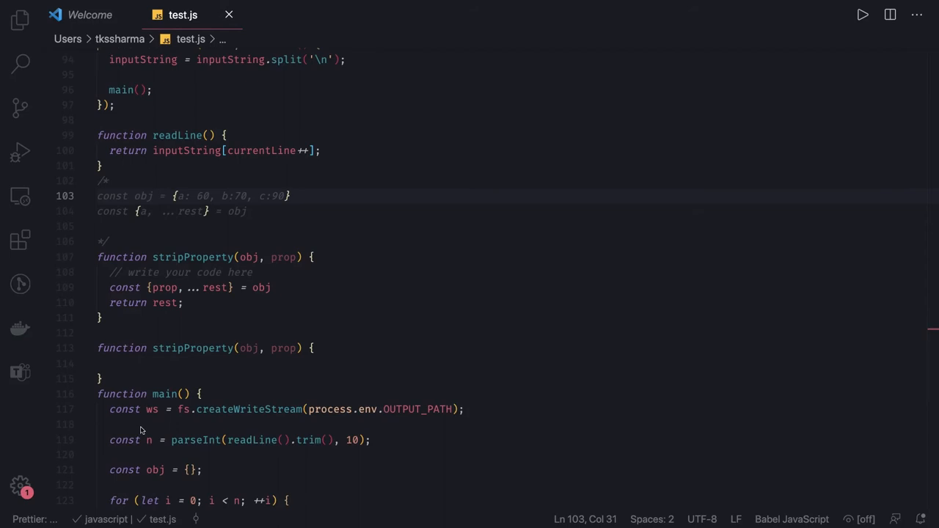
Change the key to props and bind the computed key to _ before ...rest.
left_click(190, 196)
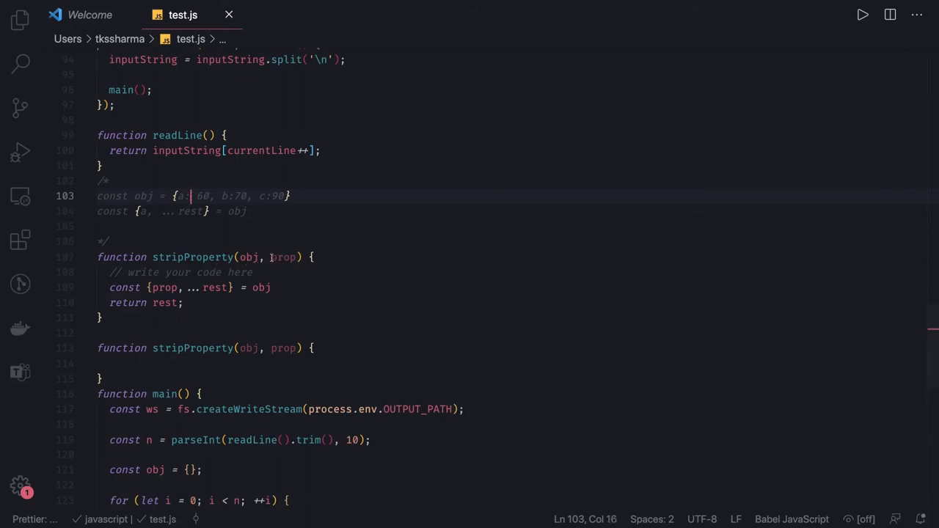
double_click(283, 257)
type("[")
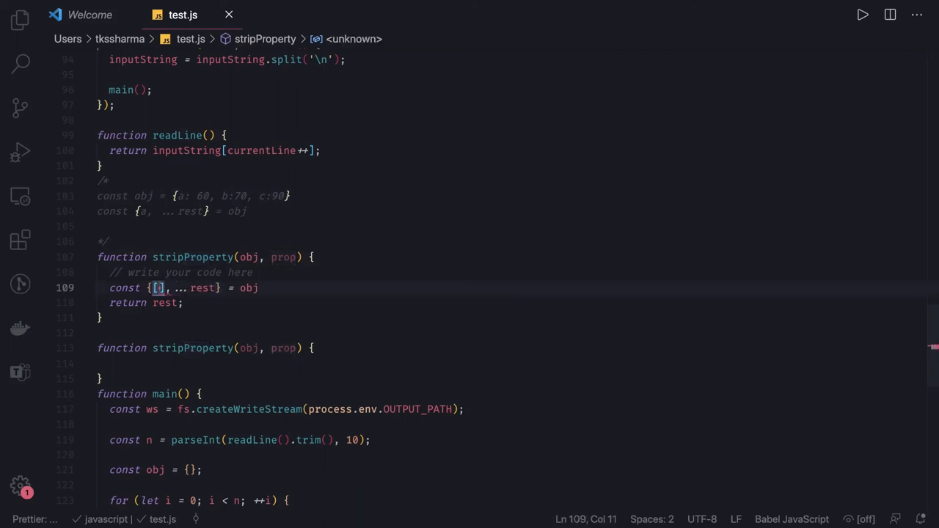
type("props")
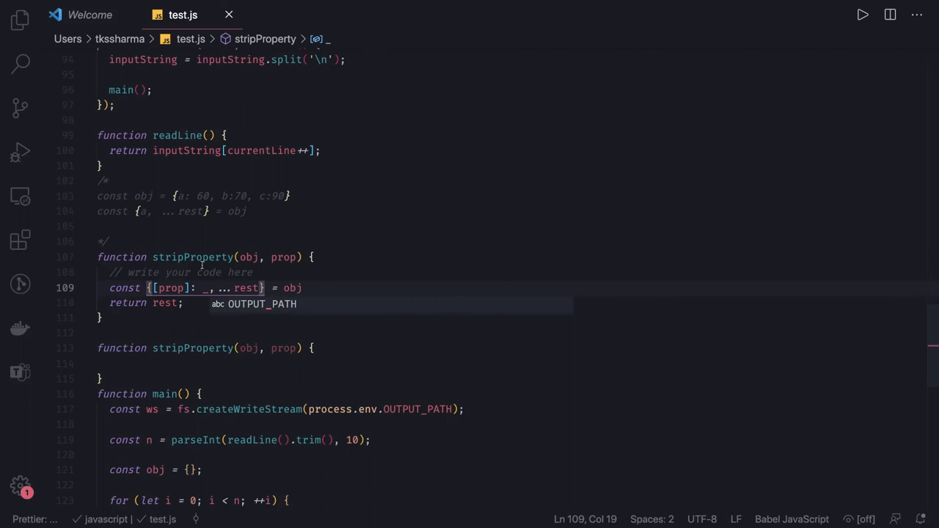
double_click(247, 287)
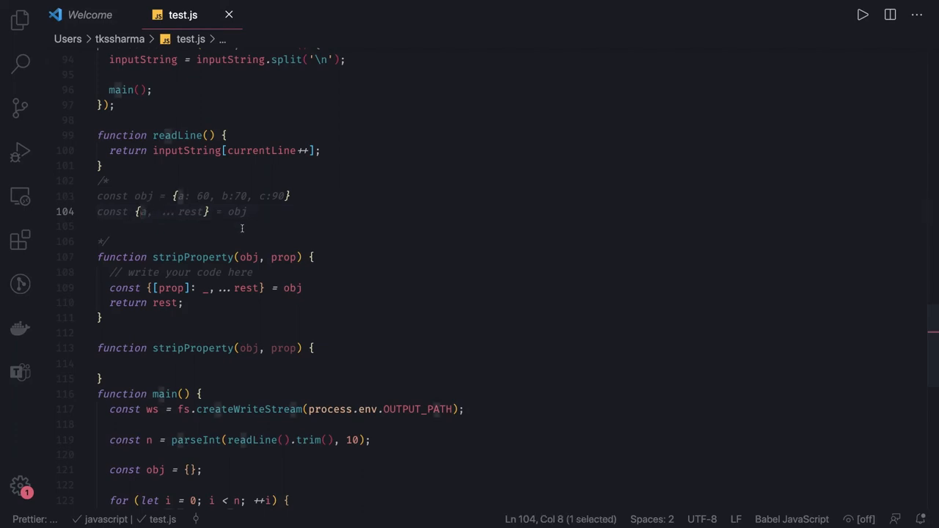
double_click(284, 257)
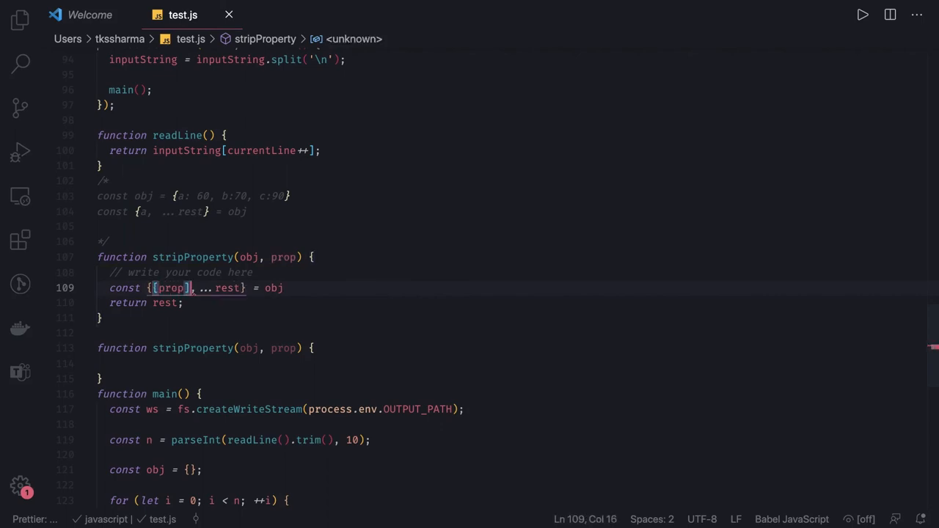
type(":_")
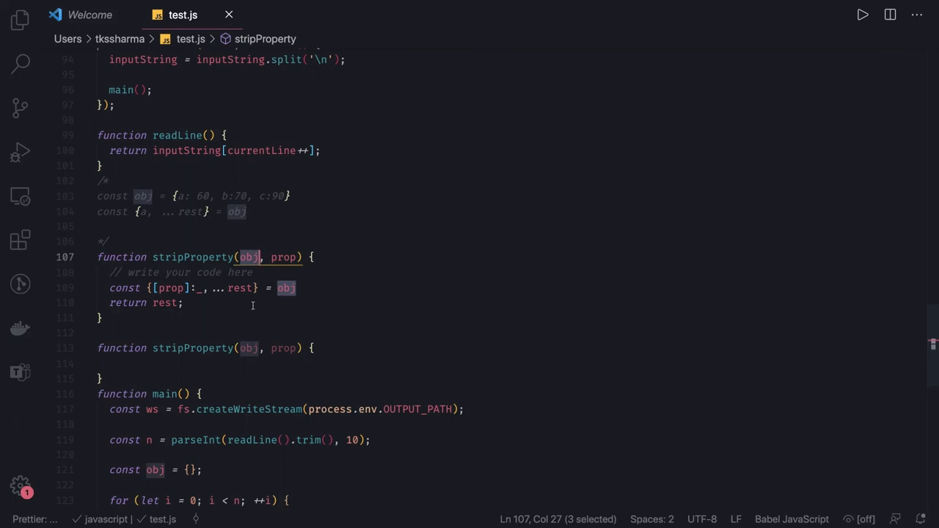
mouse_move(249, 257)
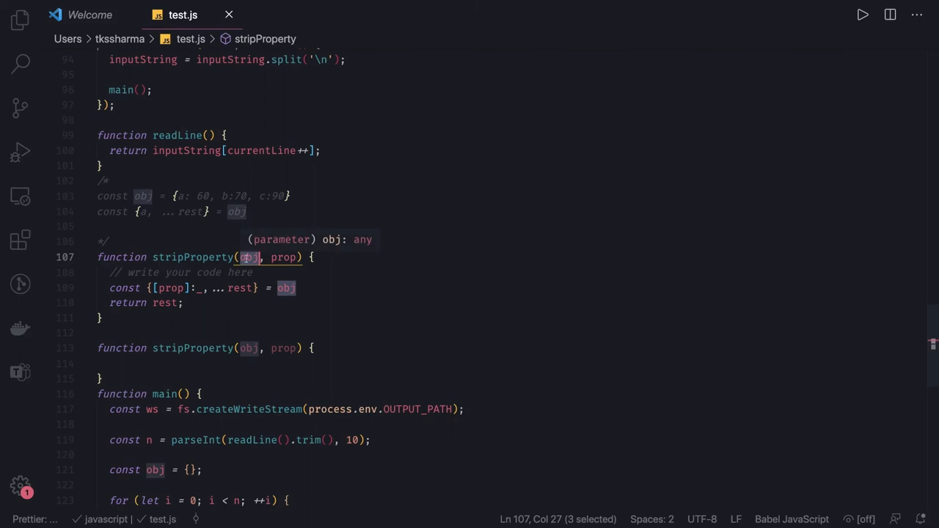
mouse_move(202, 297)
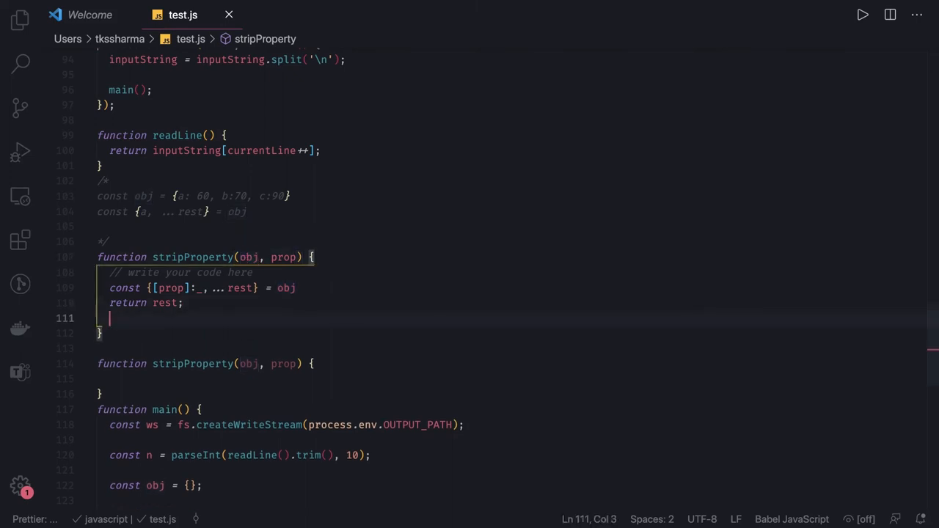
Add const keys = Object.keys(obj) and a for...of loop over keys containing an empty if.
type("const keys =")
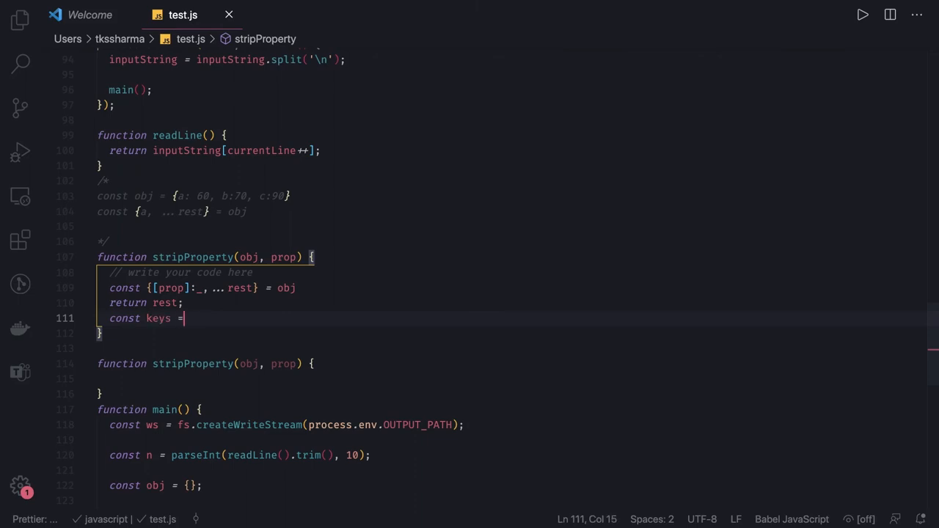
type("Objec")
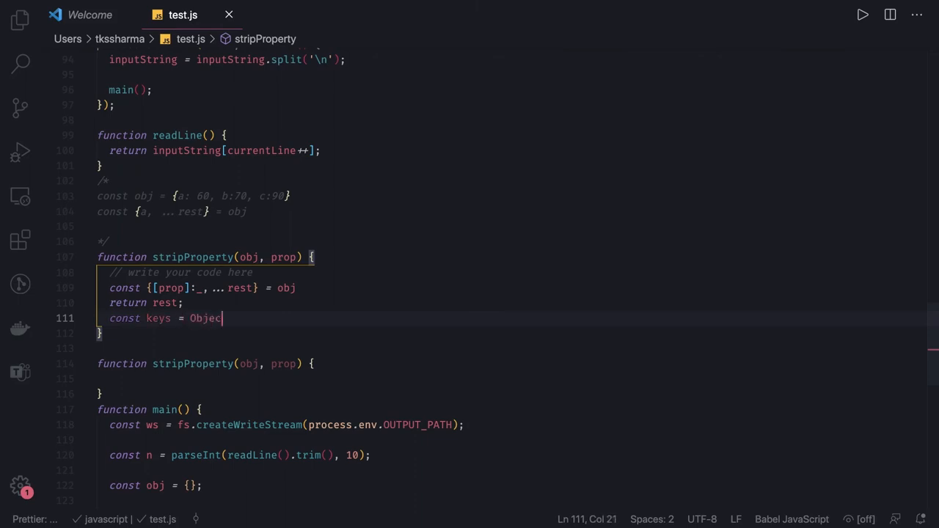
type(".keys")
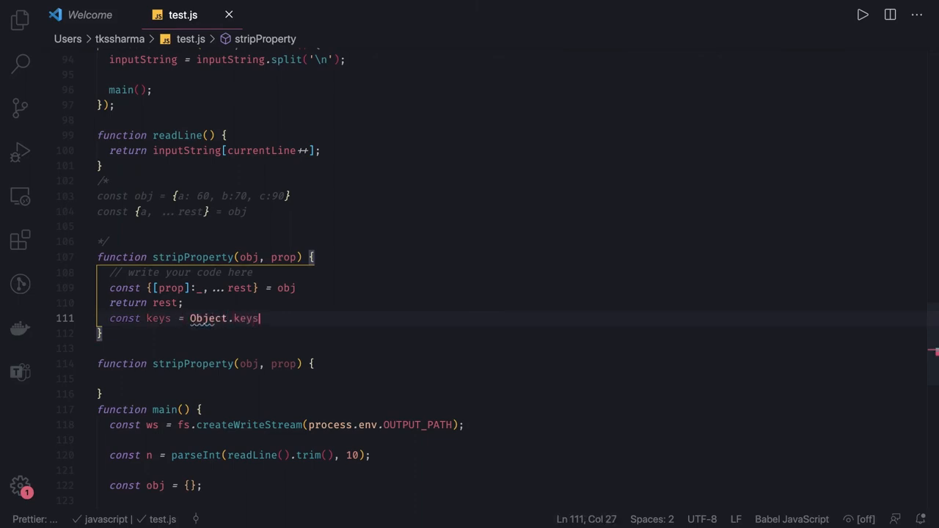
type("(")
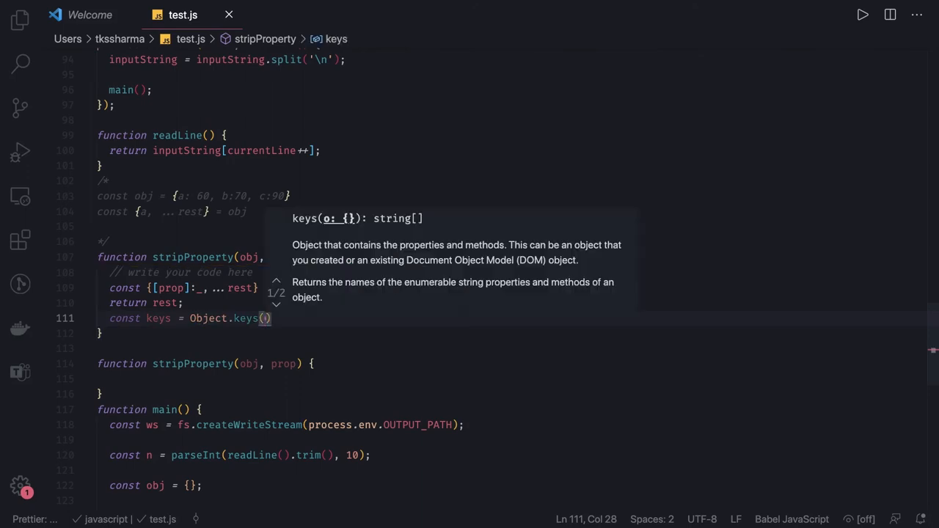
type("obj);")
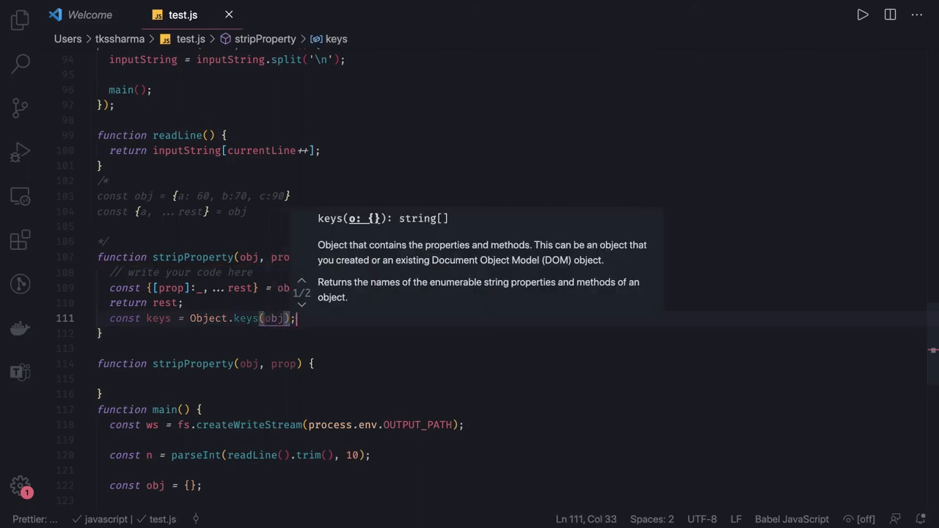
type("for(")
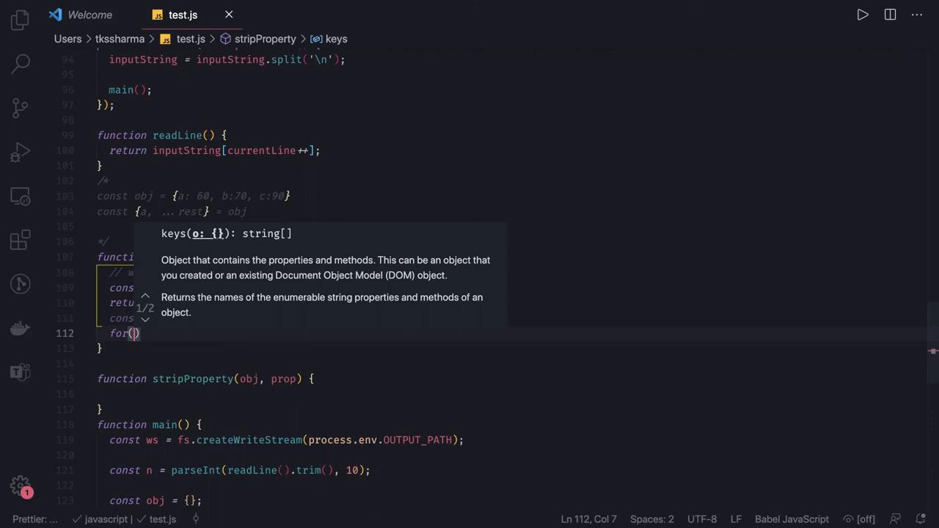
type("cont key of")
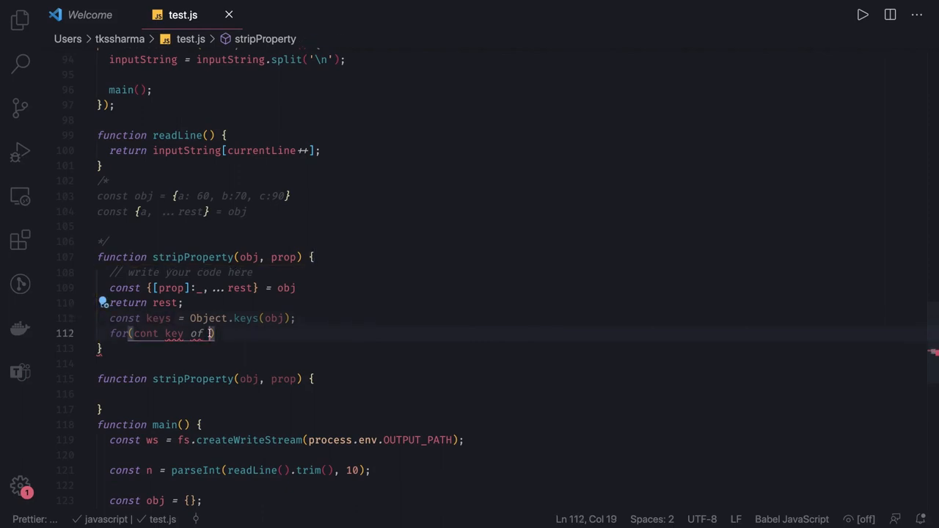
type("keys")
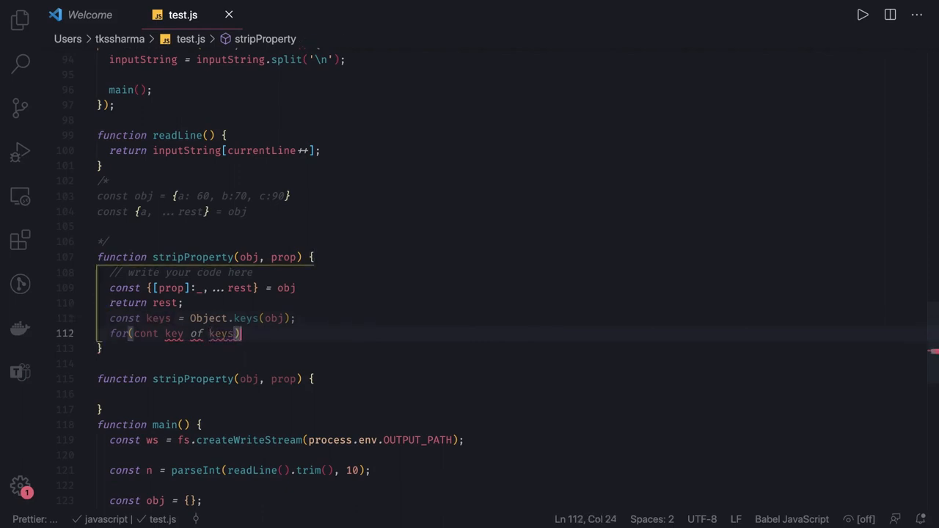
type("{")
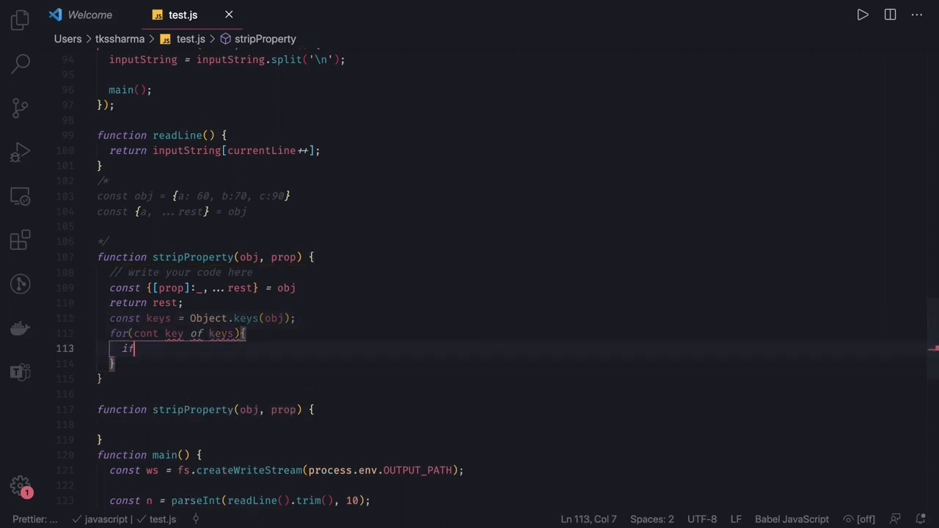
type("()")
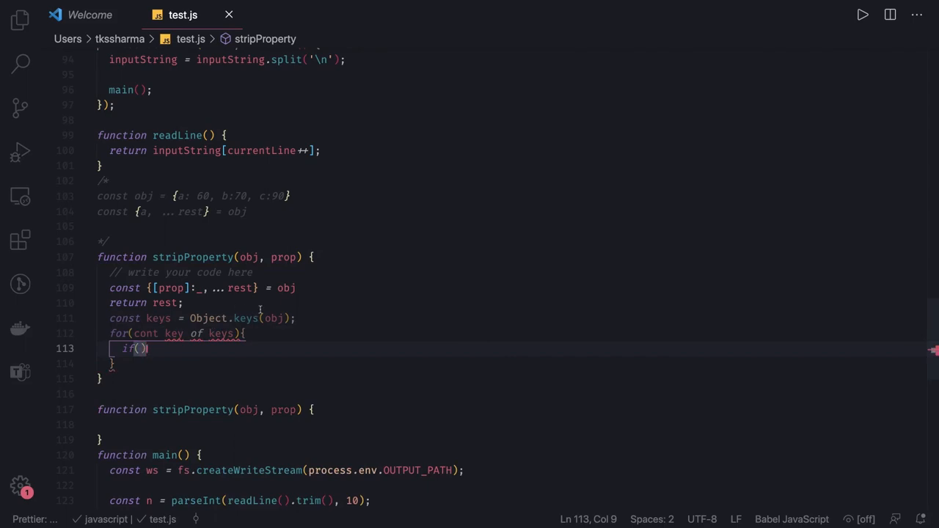
type("co")
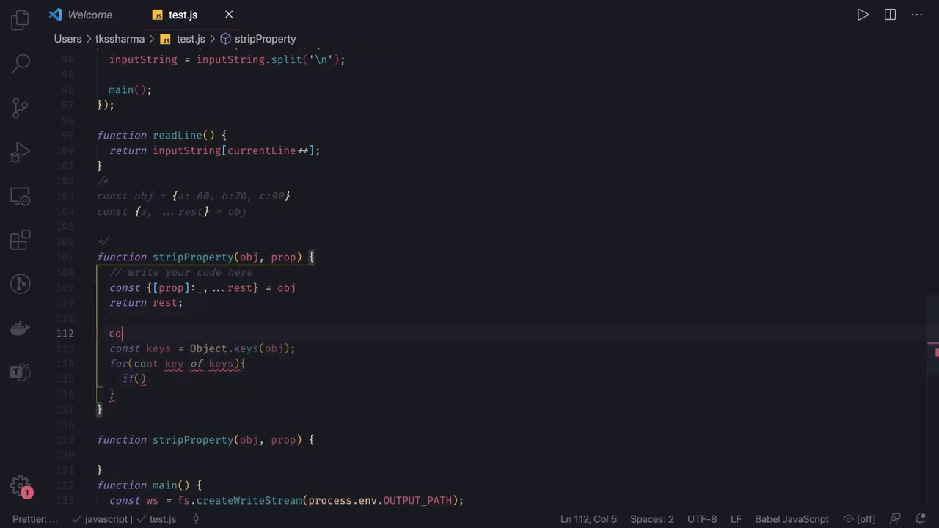
Declare obj1 = {}, copy obj[key] into obj1 when key isn't props, and delete the old lines.
type("nst obj1 =")
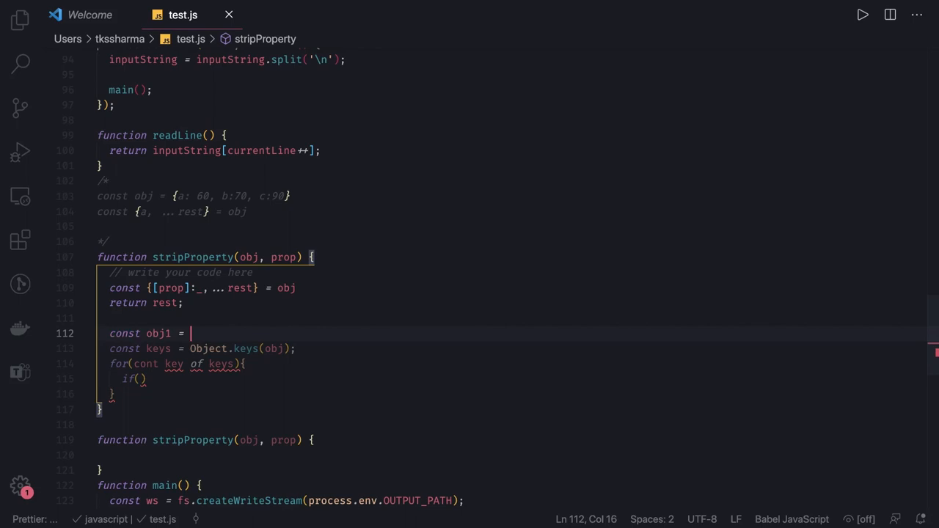
type("{};")
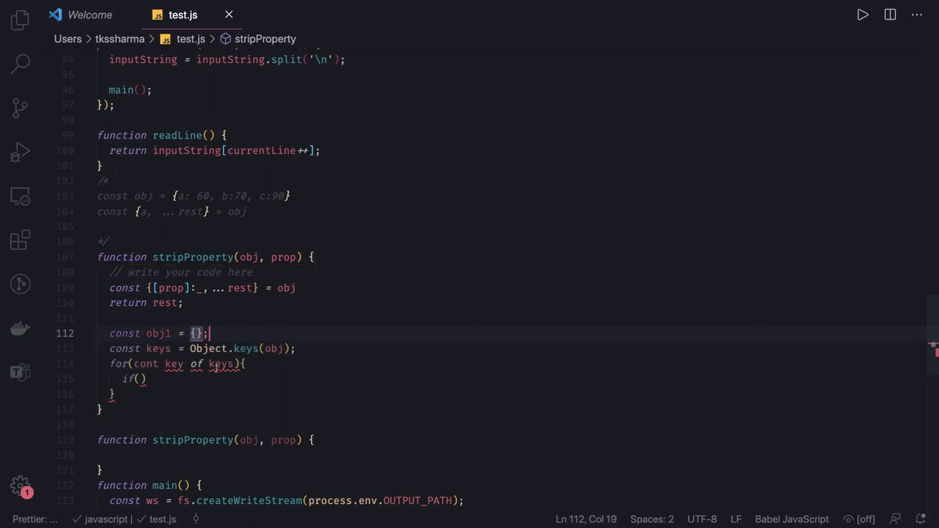
left_click(135, 379)
type("key ===")
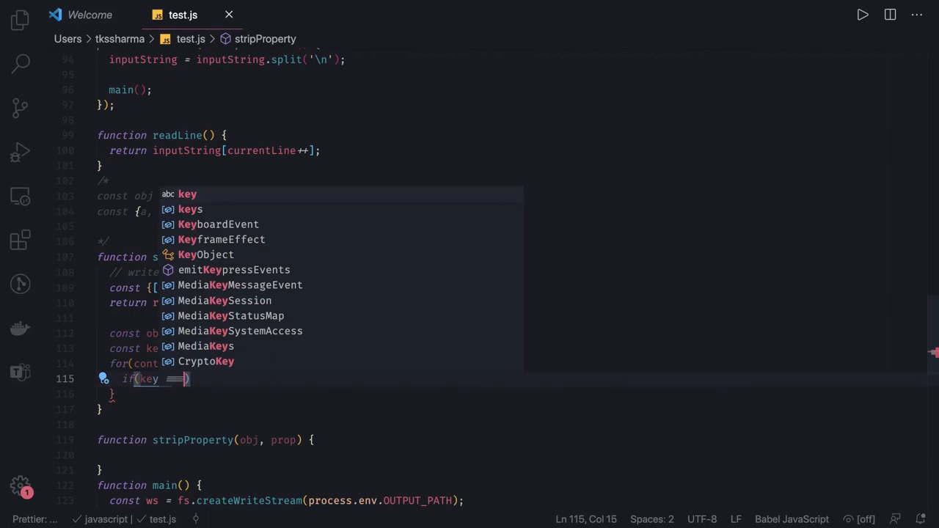
type("props")
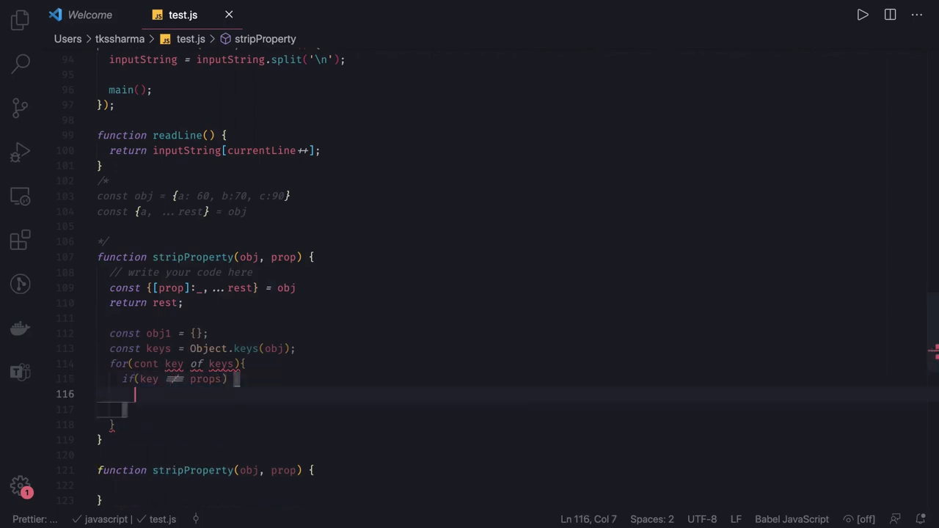
type("obj1")
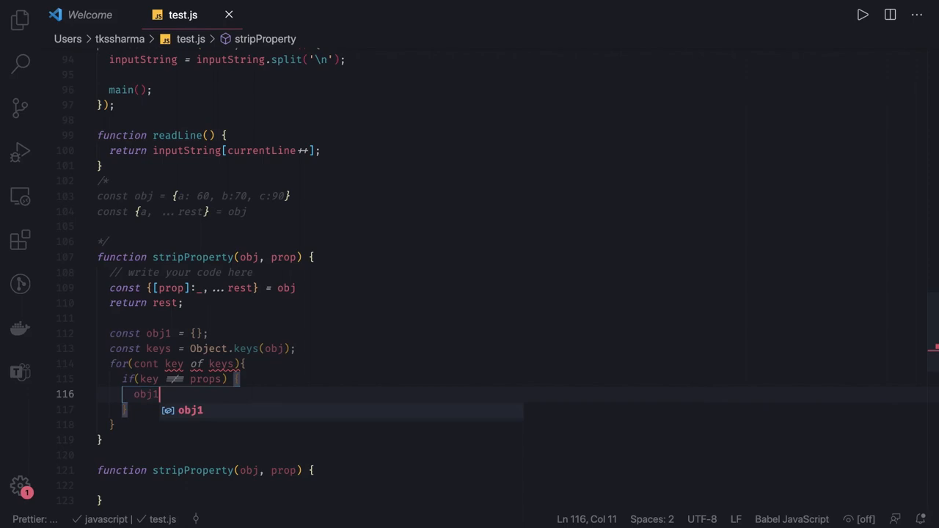
type("[ke")
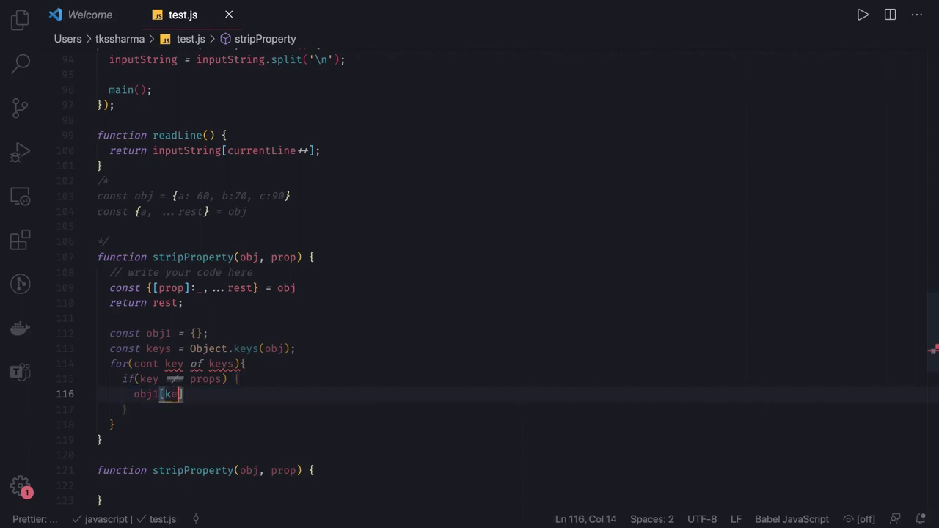
type("=")
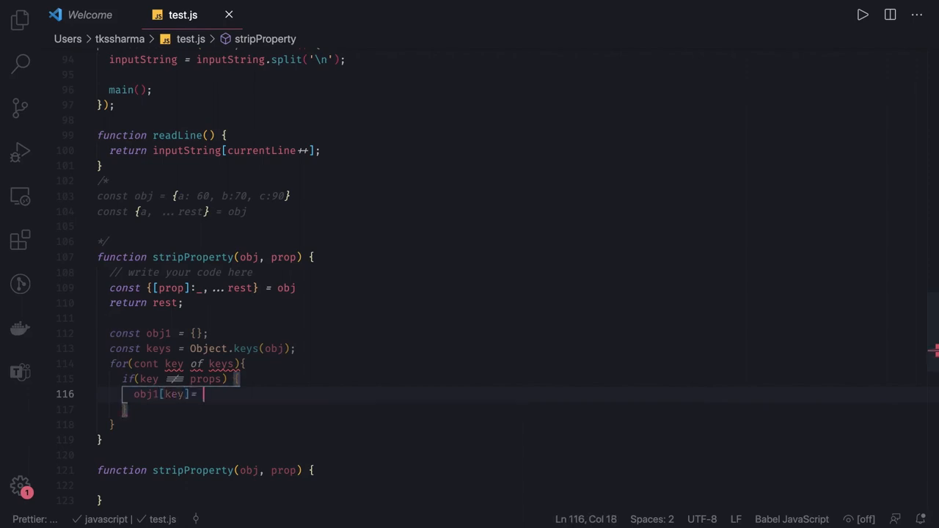
type("obj[")
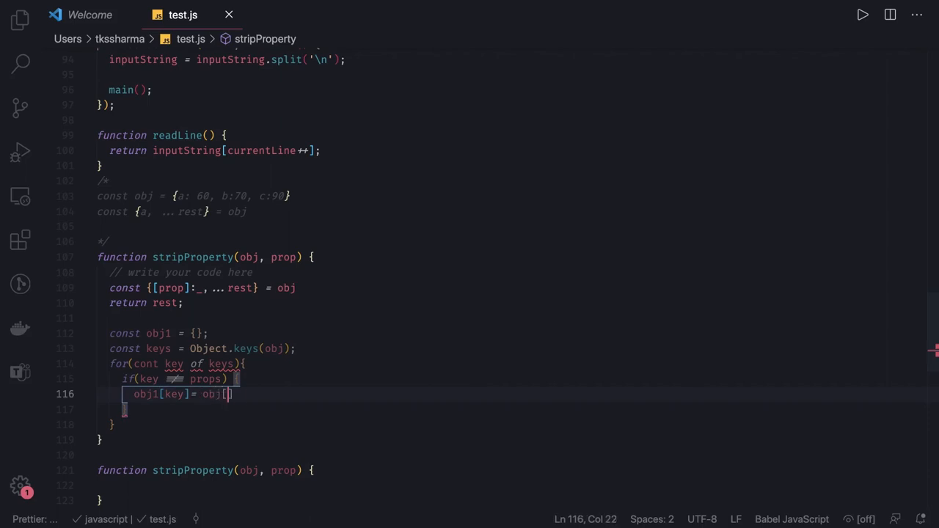
type("key")
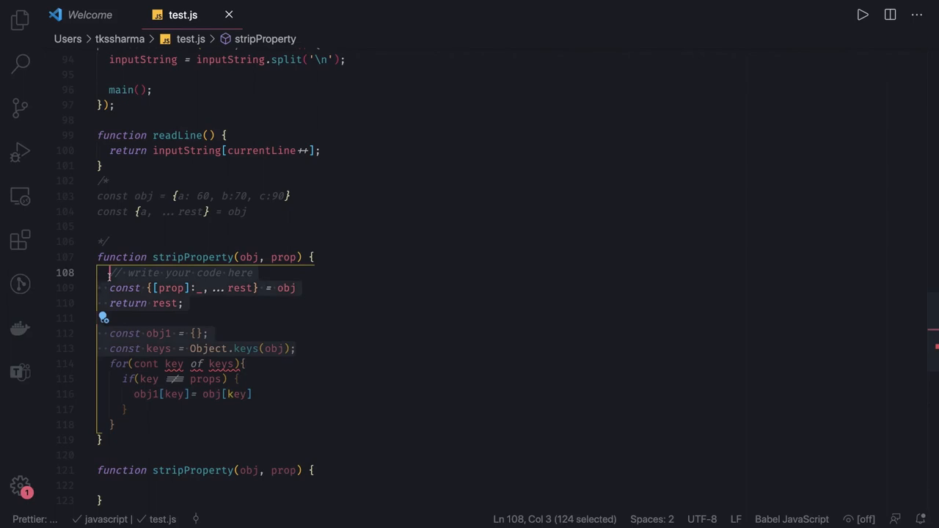
key("Delete")
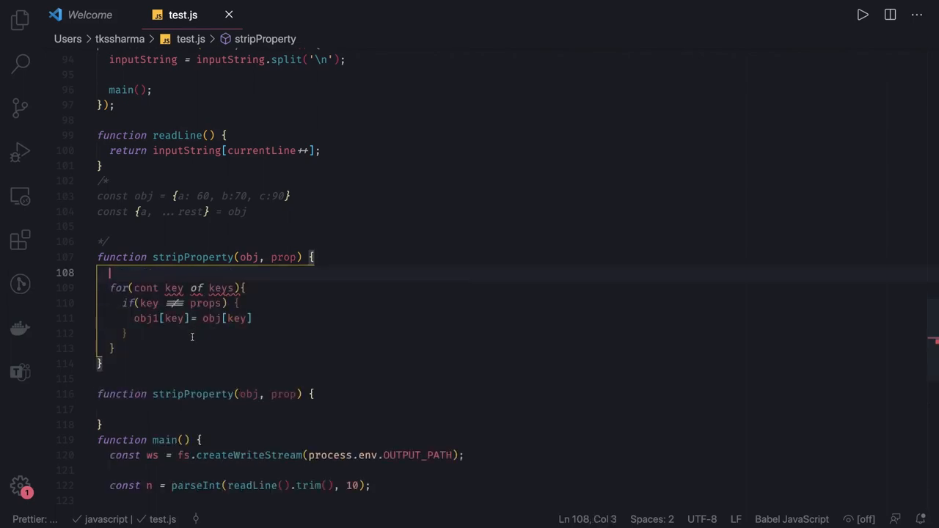